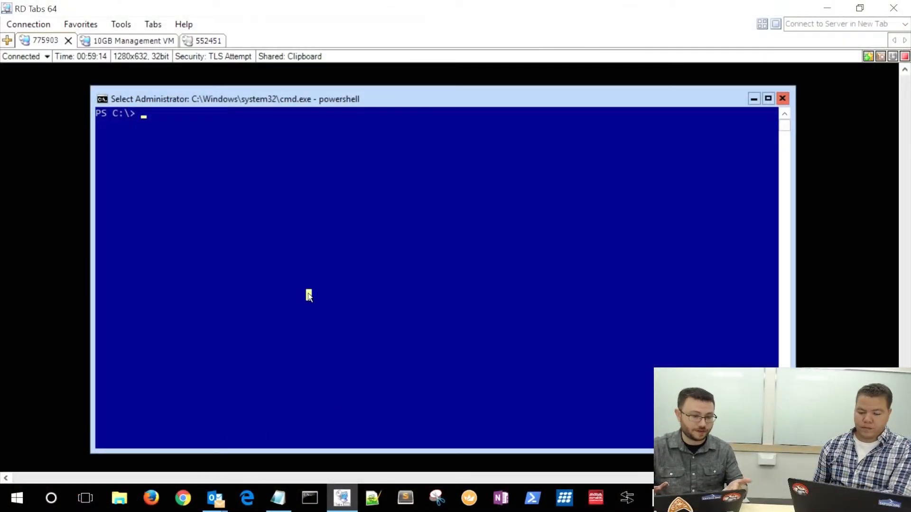
Open Hyper-V Manager on the 10GB Management VM, connected to host 775903-HYP50.
text(new)
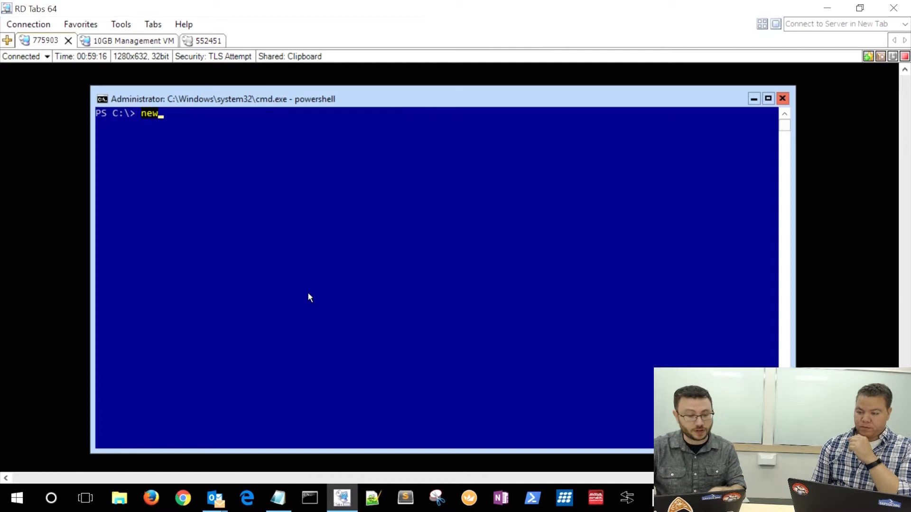
text(New-VM)
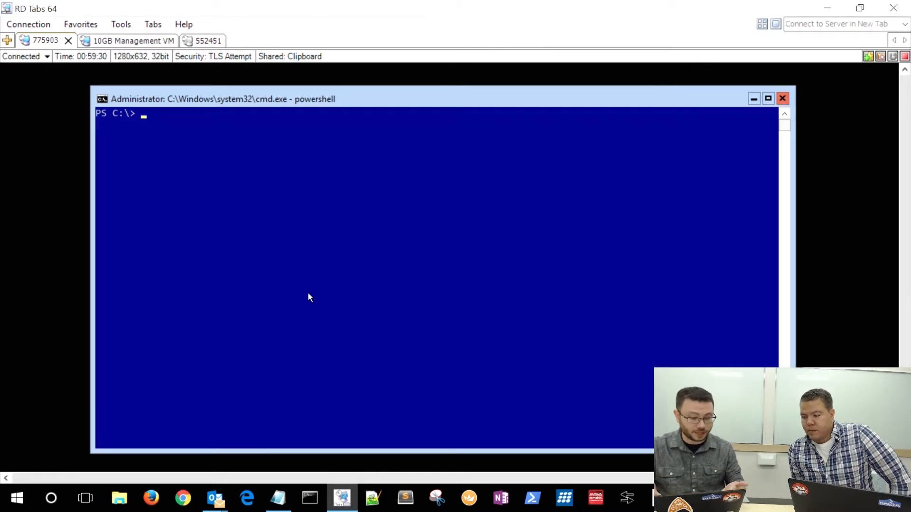
mouse_move(284, 116)
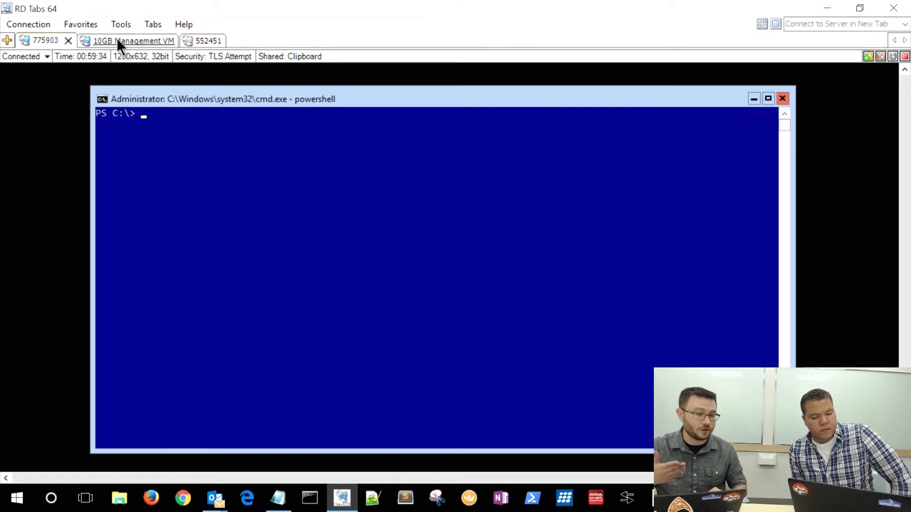
click(132, 41)
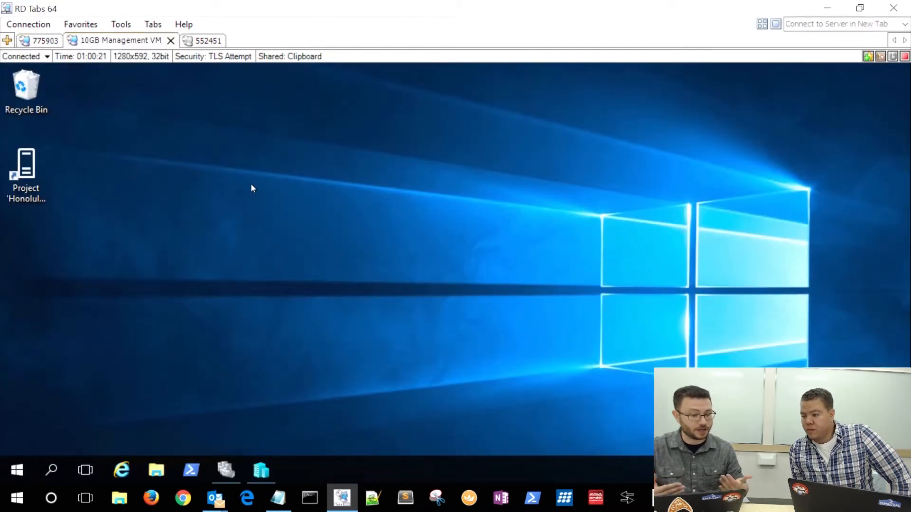
click(261, 469)
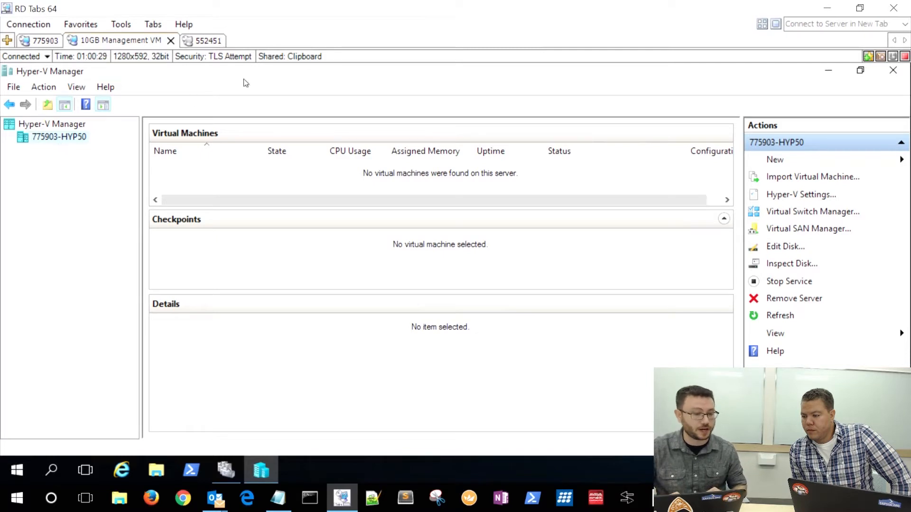
mouse_move(251, 80)
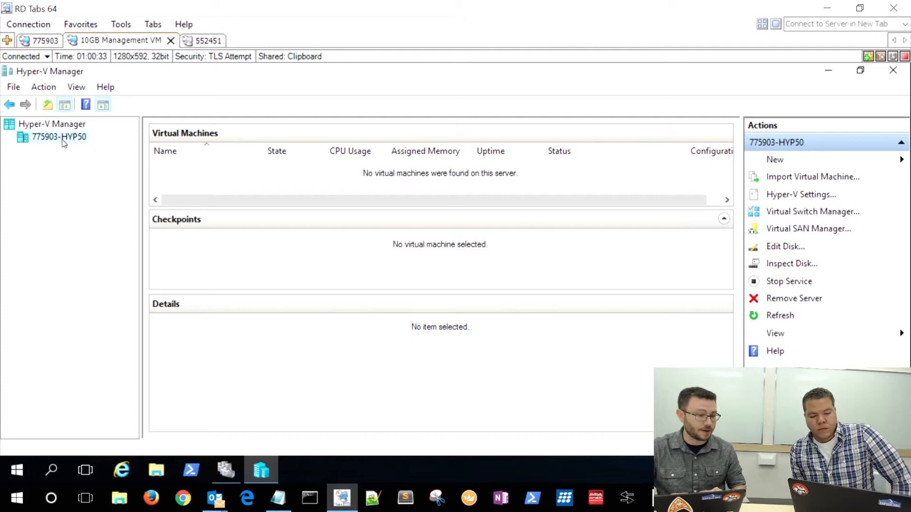
right_click(58, 137)
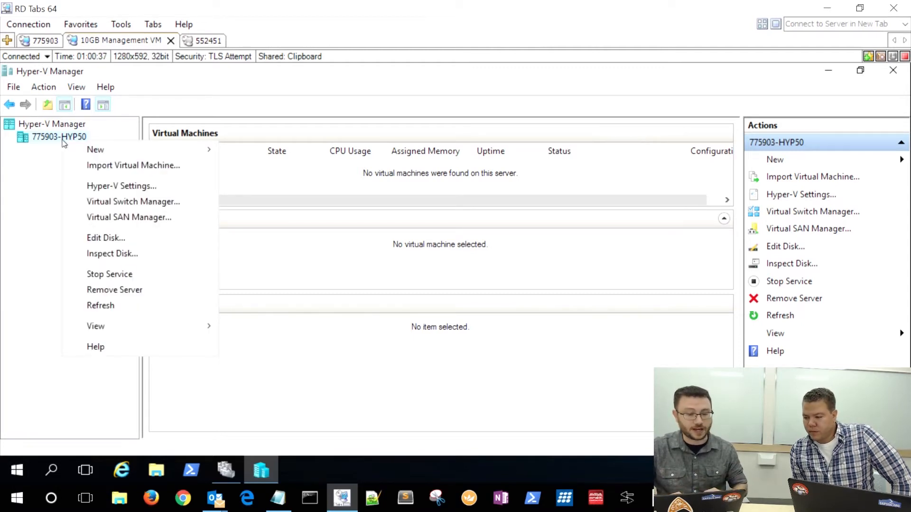
click(225, 469)
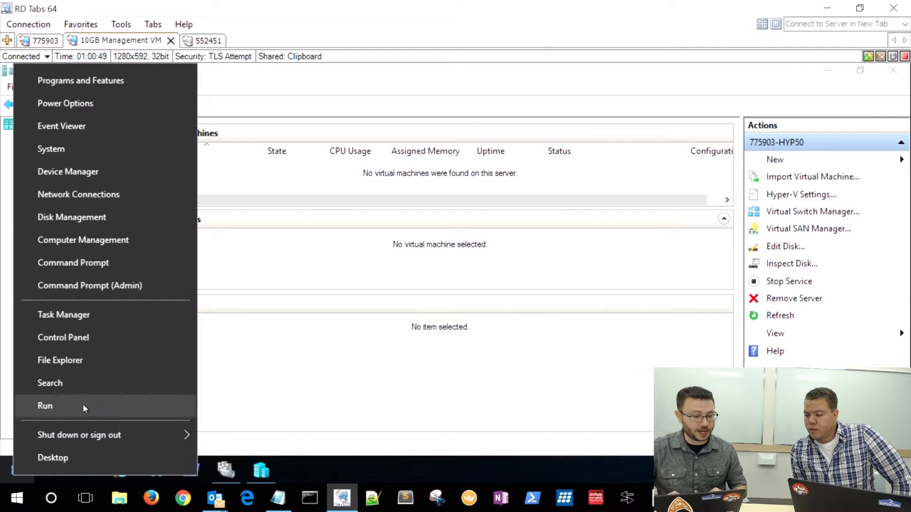
Open \\775903-HYP50\c$ via Run and browse into the VMBaseImages folder.
click(44, 406)
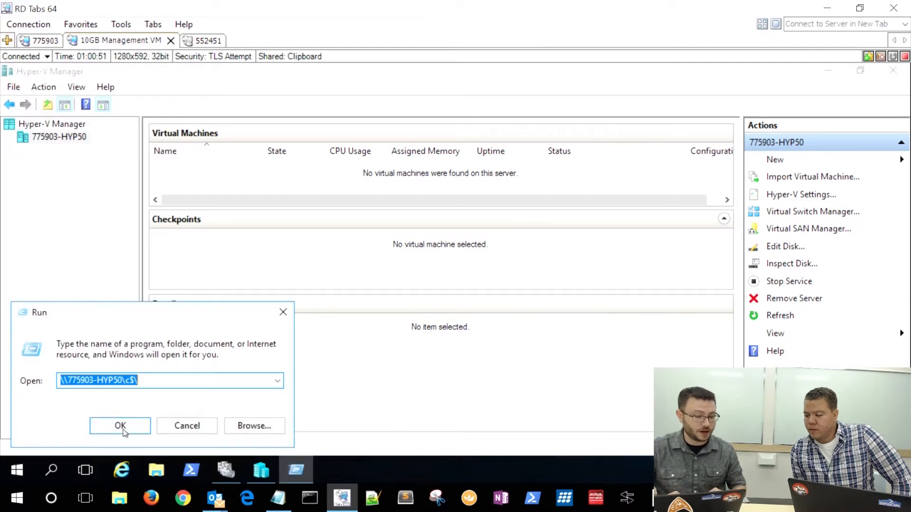
click(120, 425)
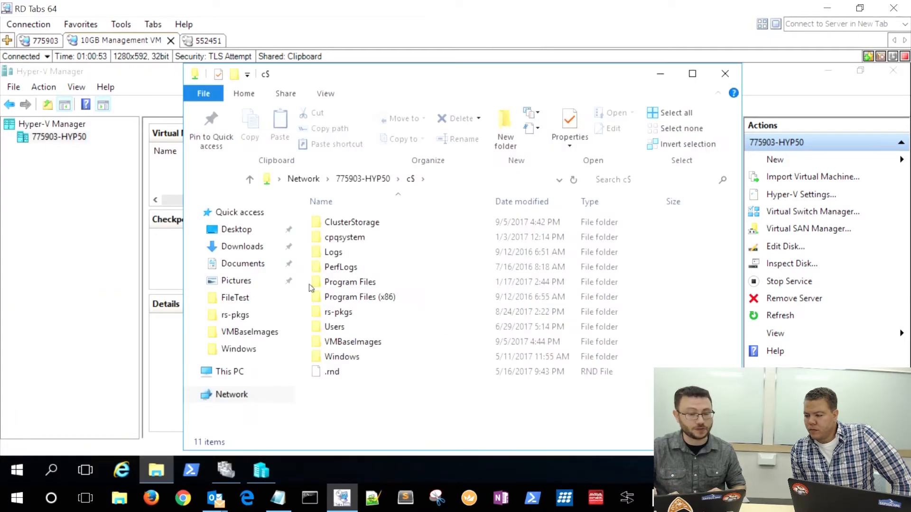
click(407, 179)
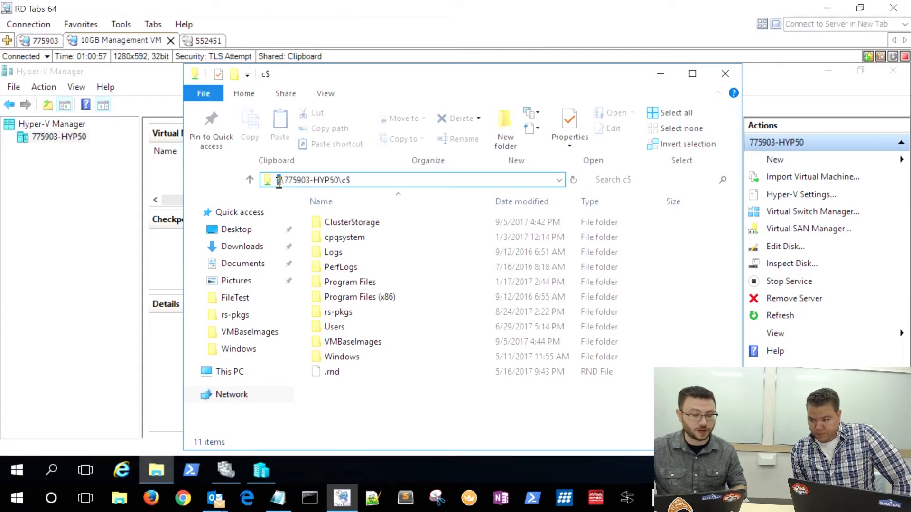
click(412, 180)
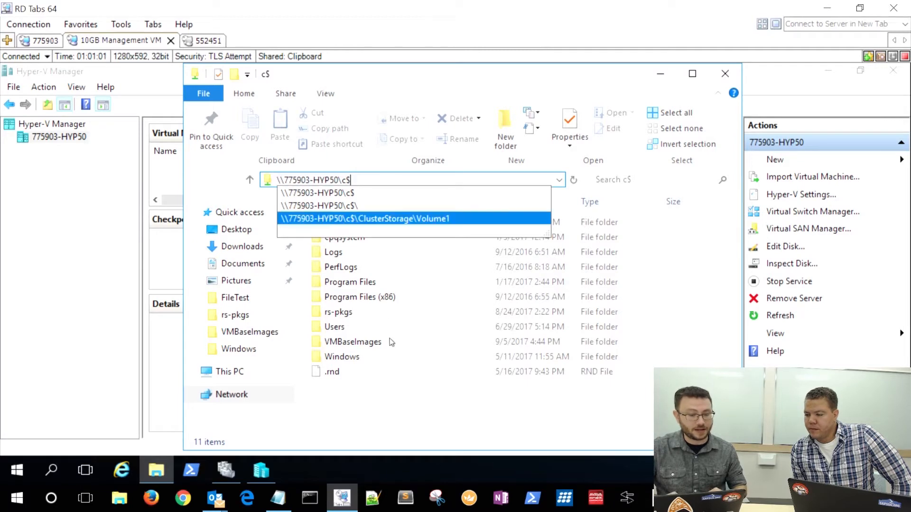
mouse_move(353, 341)
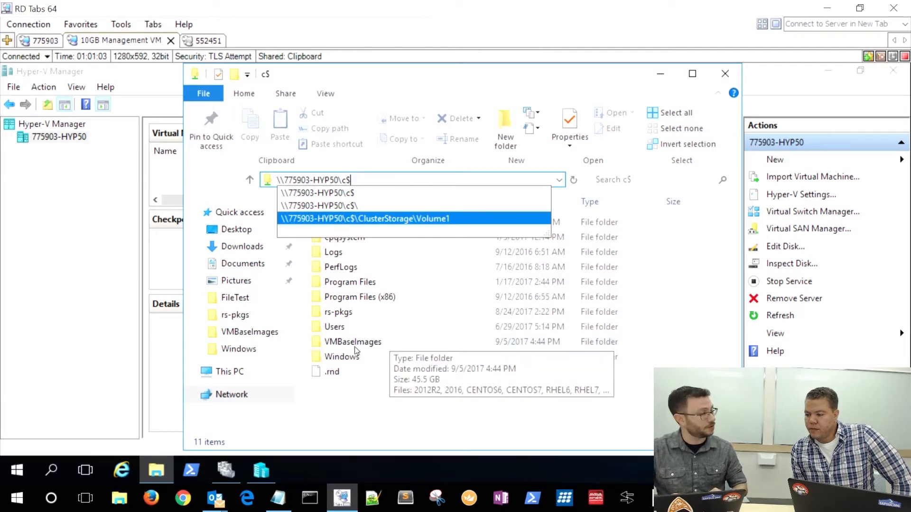
double_click(352, 342)
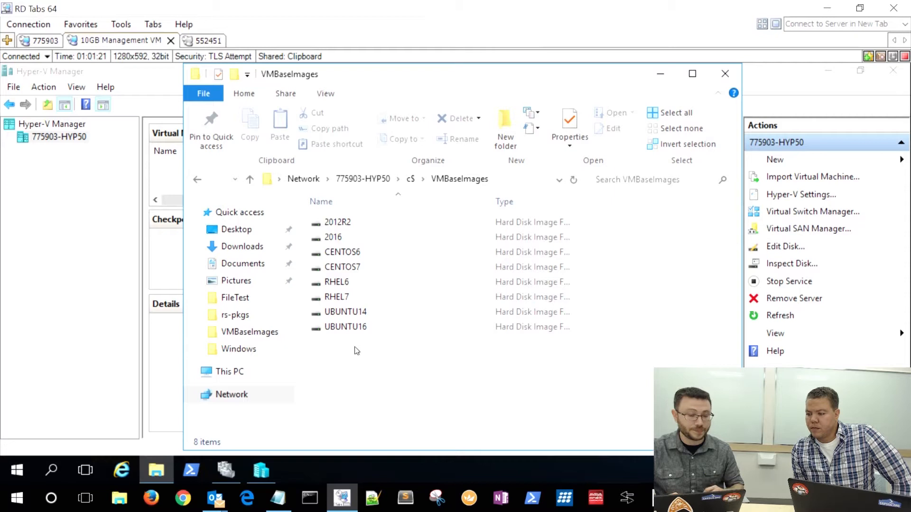
mouse_move(365, 349)
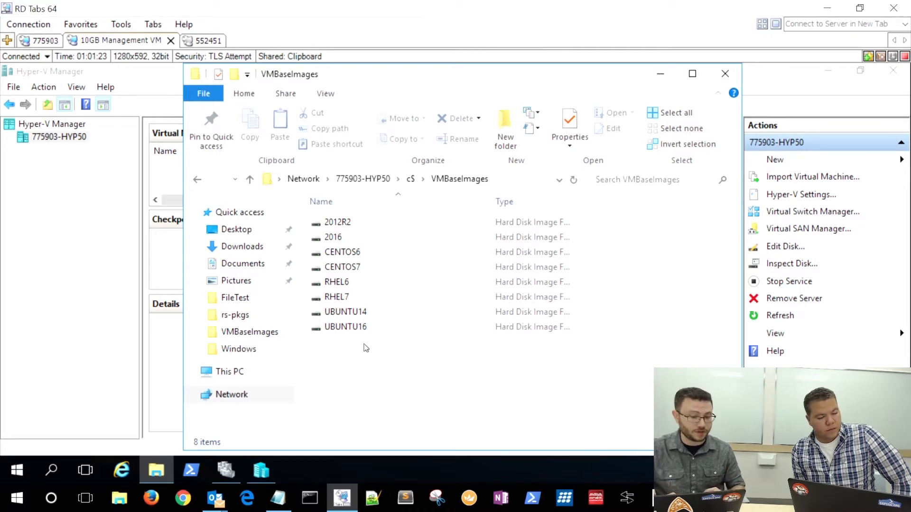
Copy the 2016 base image and browse to the VMs folder under ClusterStorage.
click(333, 237)
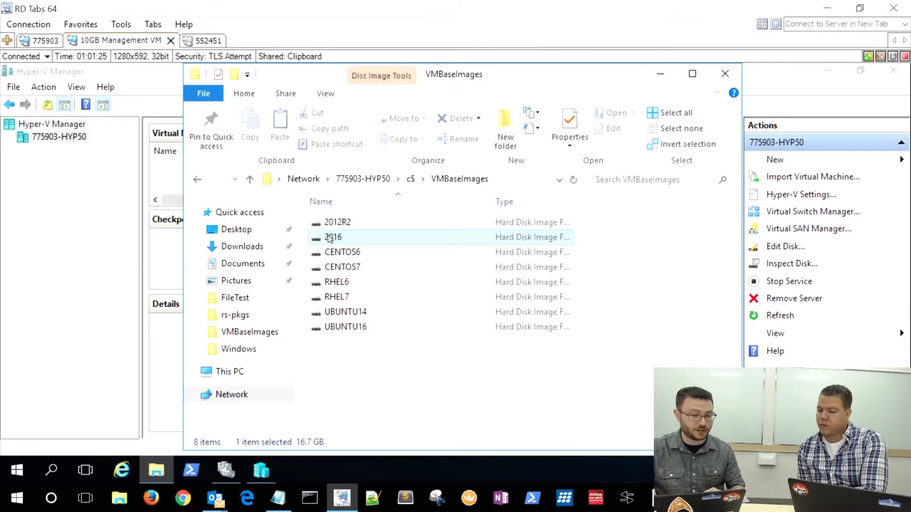
right_click(333, 237)
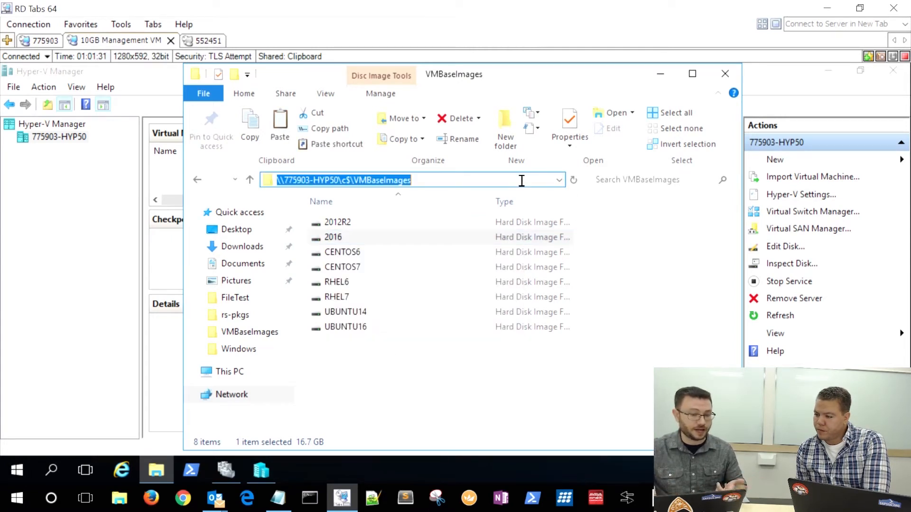
text(\\775903-HYP50\c$\V)
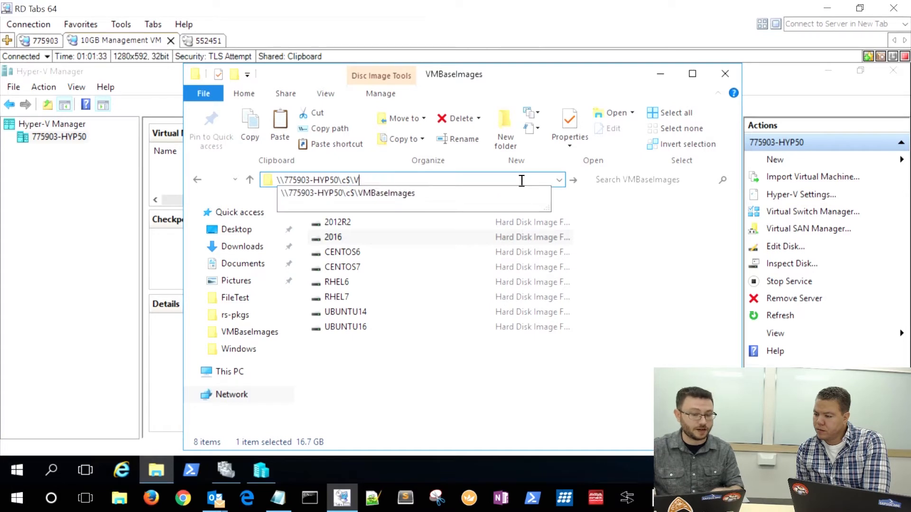
text(clus)
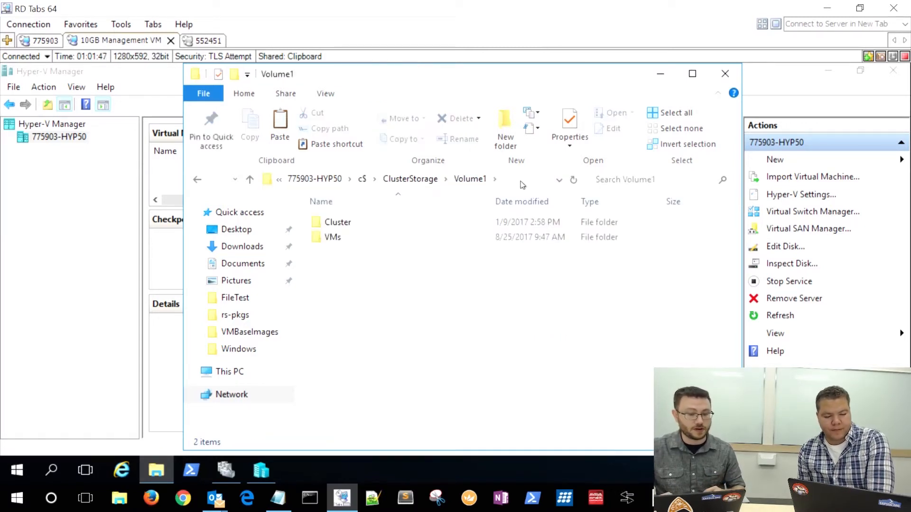
click(332, 237)
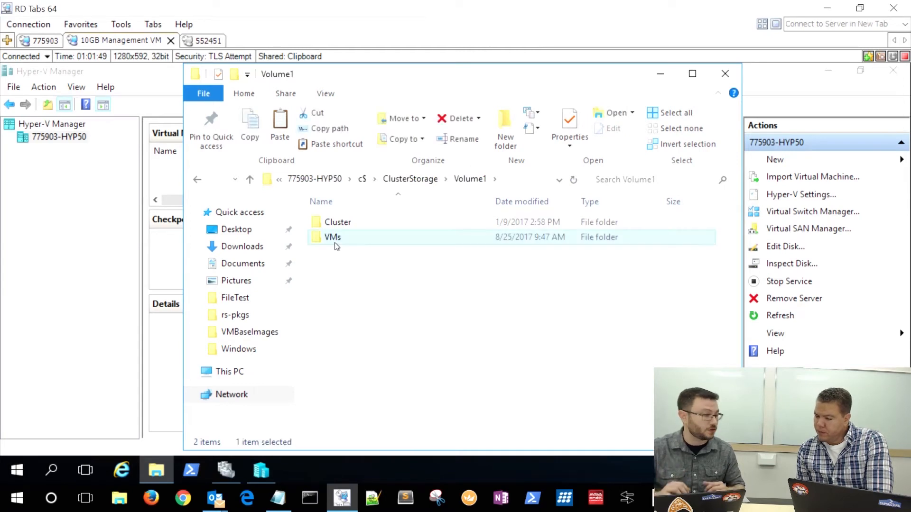
double_click(332, 237)
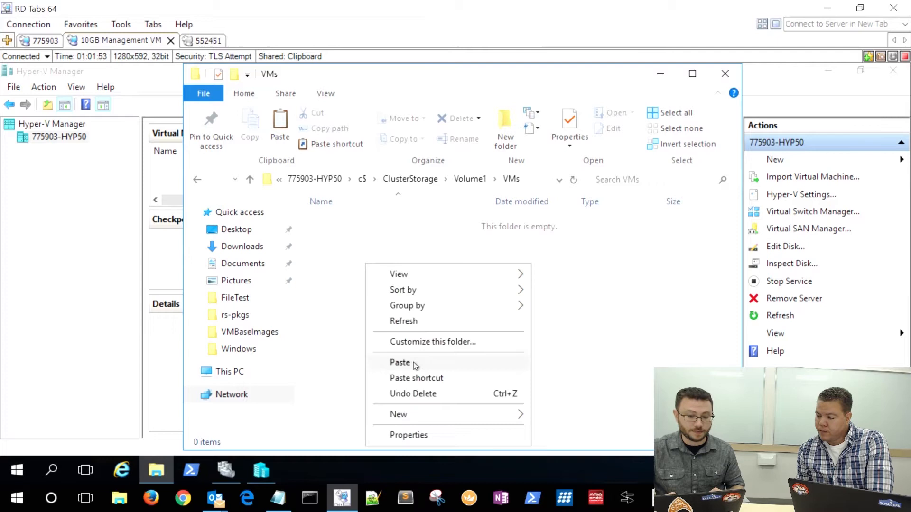
Paste the 2016 base image into the VMs folder and start renaming the copy.
click(399, 361)
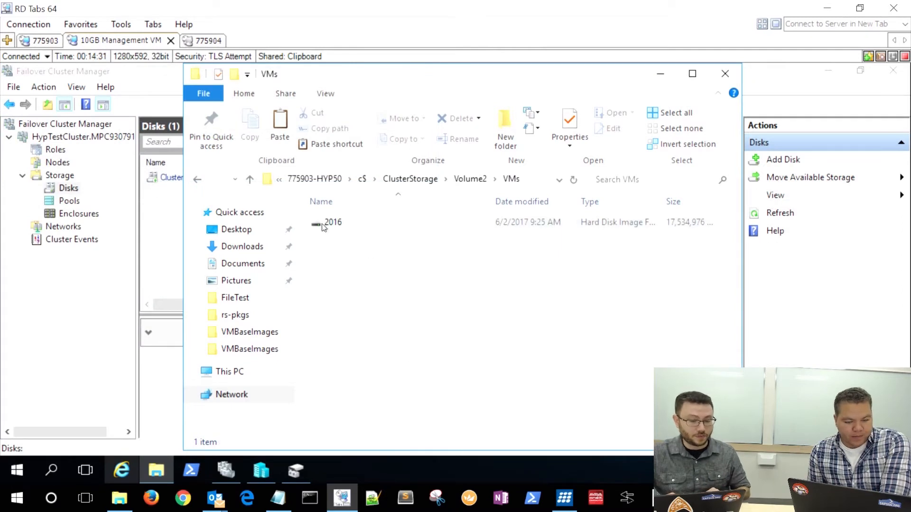
click(332, 222)
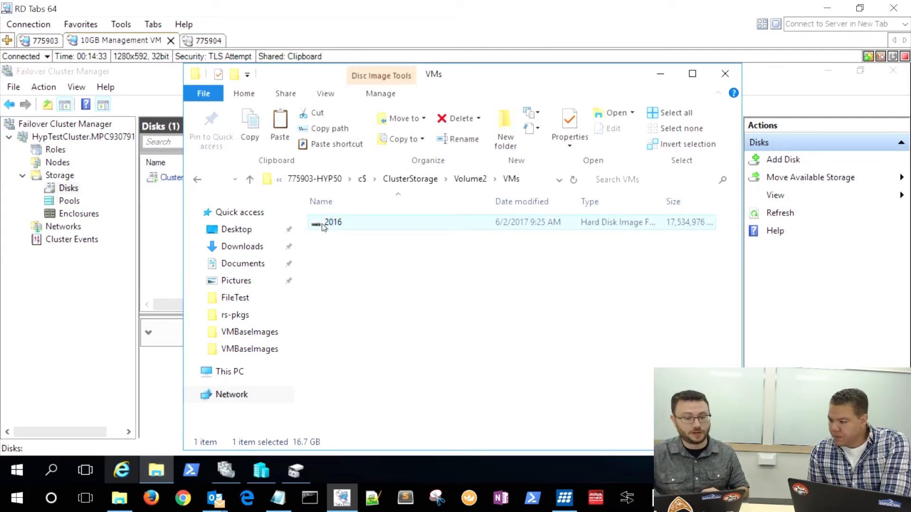
right_click(333, 222)
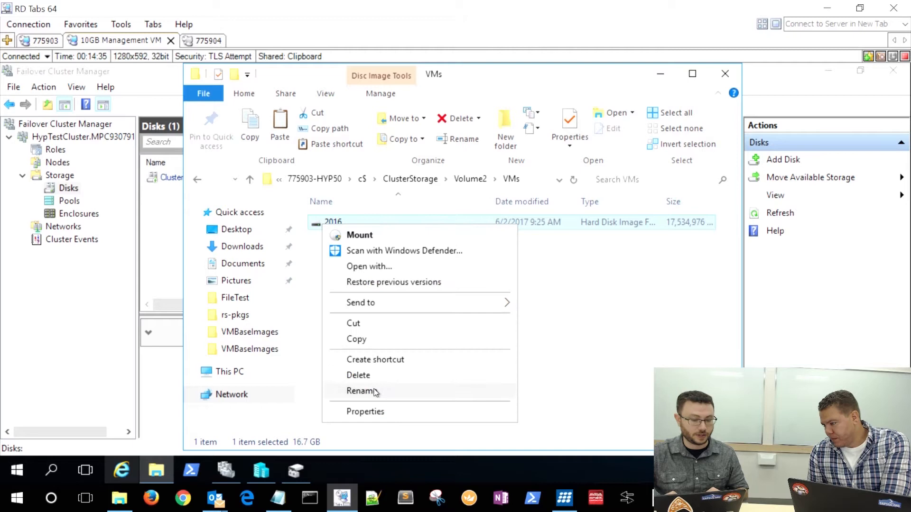
click(362, 390)
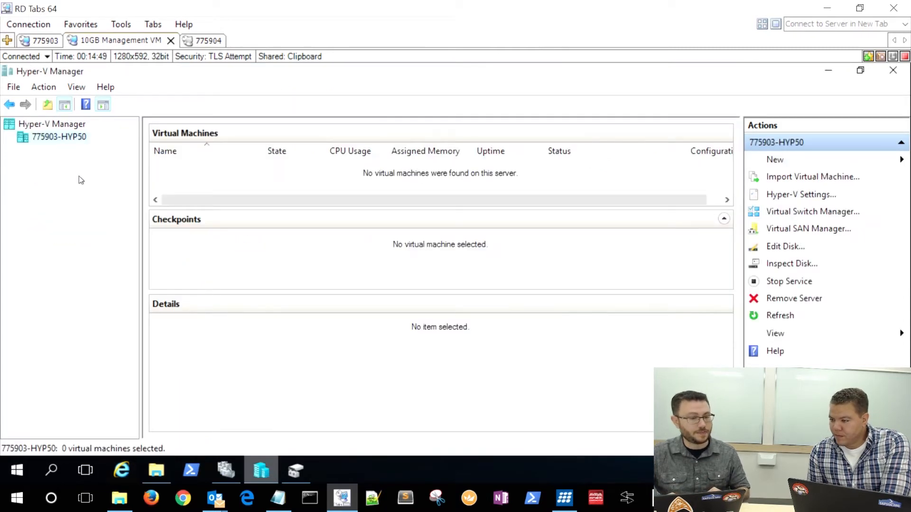
Check the cluster disks, then bring up host 775903-HYP50's actions in Hyper-V Manager.
right_click(58, 136)
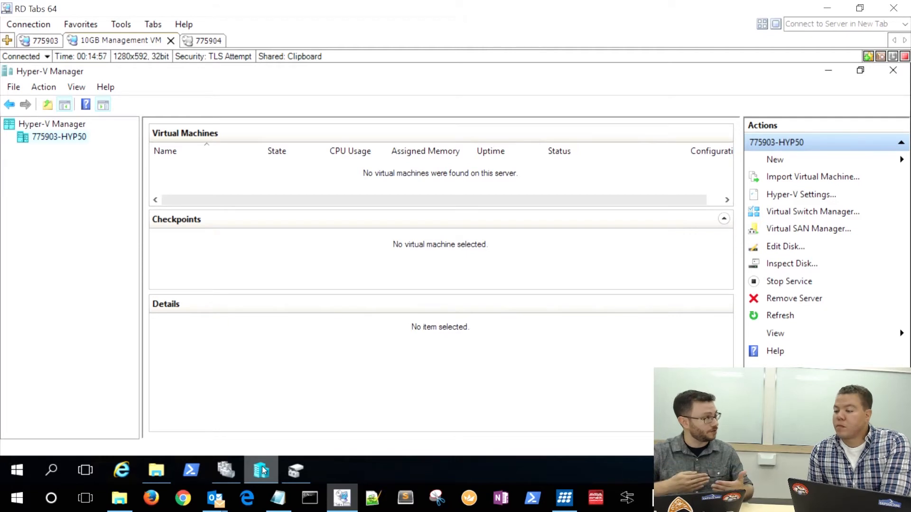
click(226, 469)
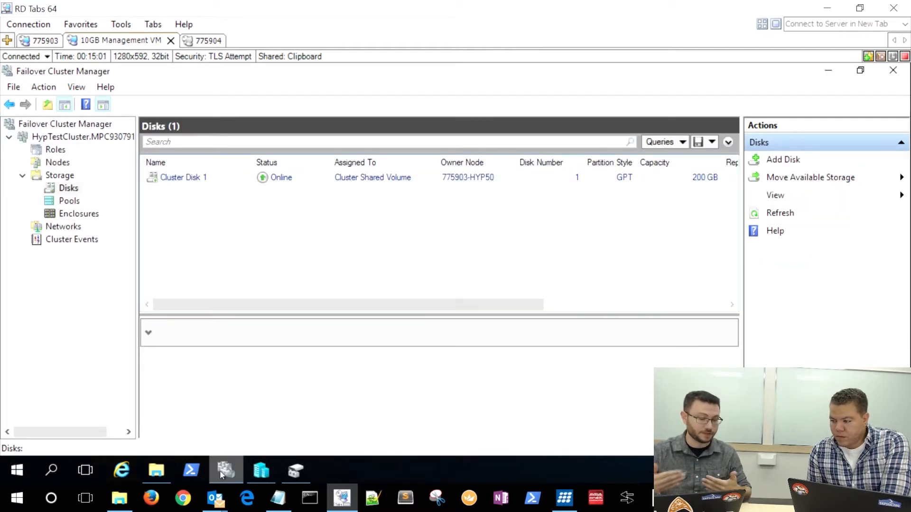
click(259, 470)
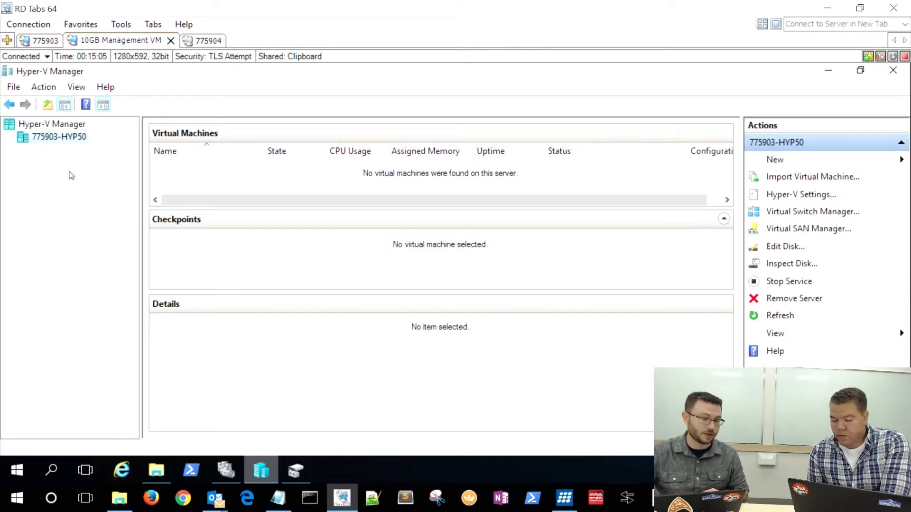
right_click(57, 137)
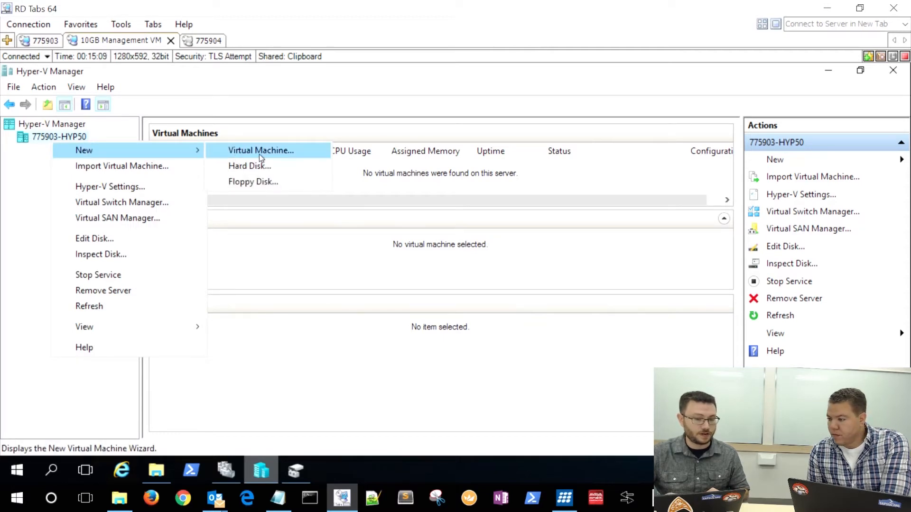
Start a Generation 2 VM Base2016 stored in C:\ClusterStorage\volume2\vms, 4096 MB, PublicSet.
click(261, 150)
text(Base2016)
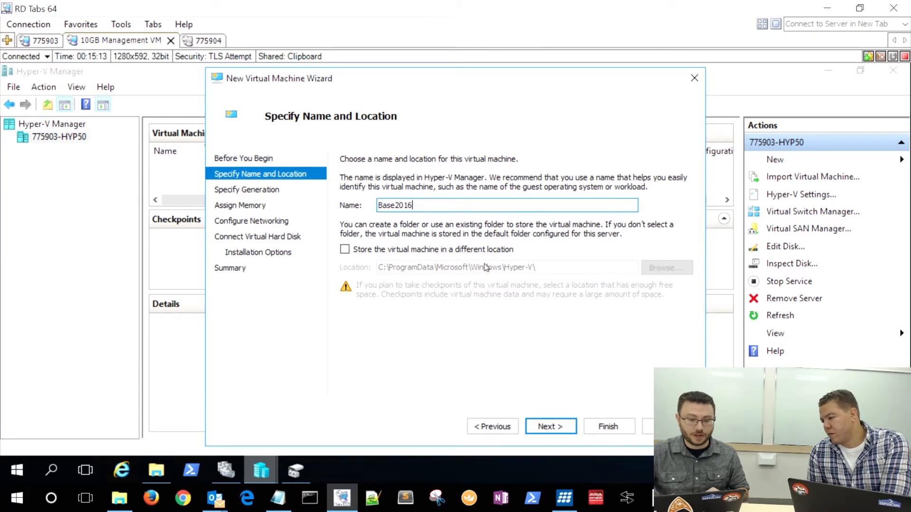
click(344, 249)
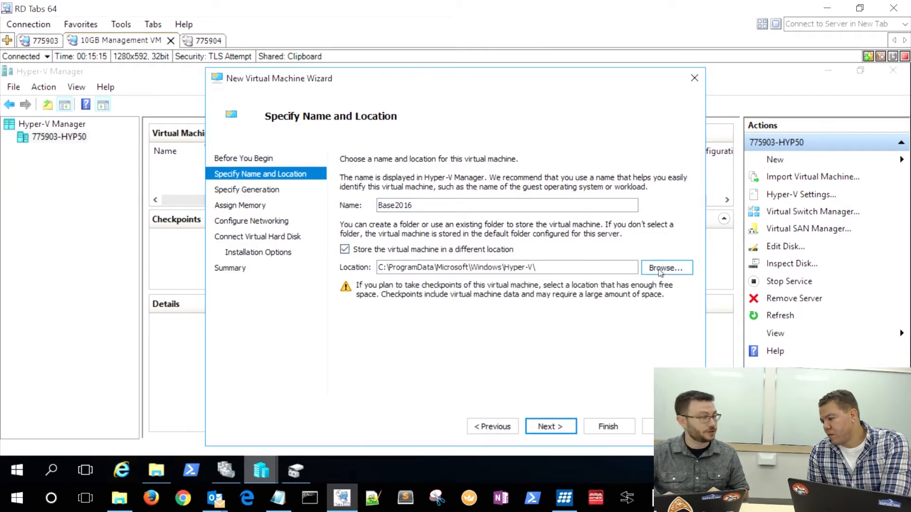
click(666, 268)
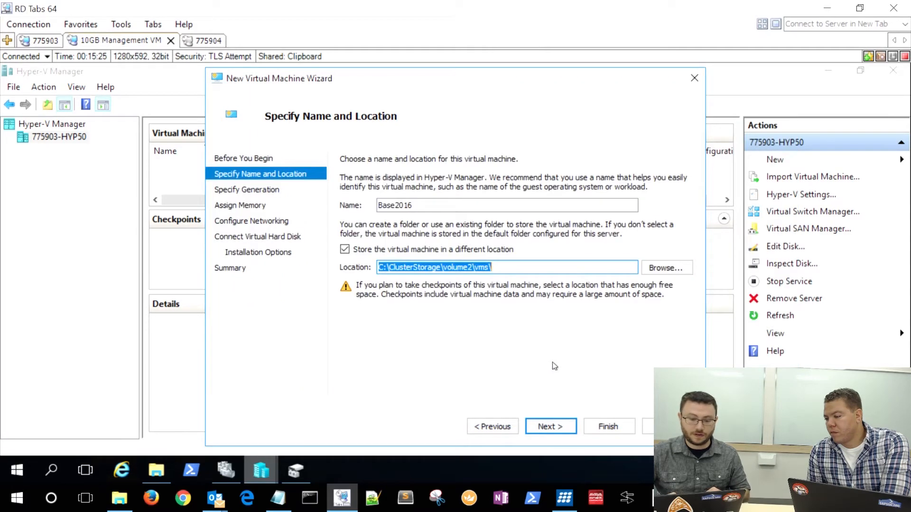
click(548, 426)
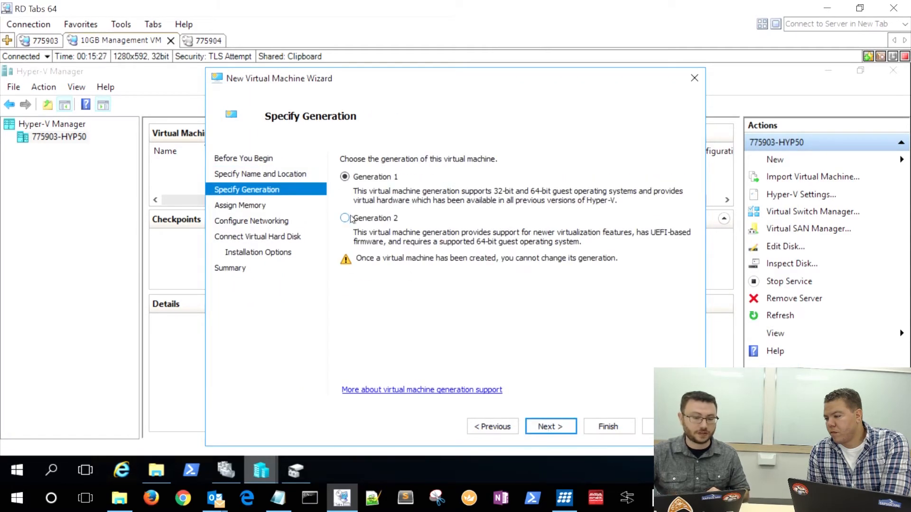
click(344, 218)
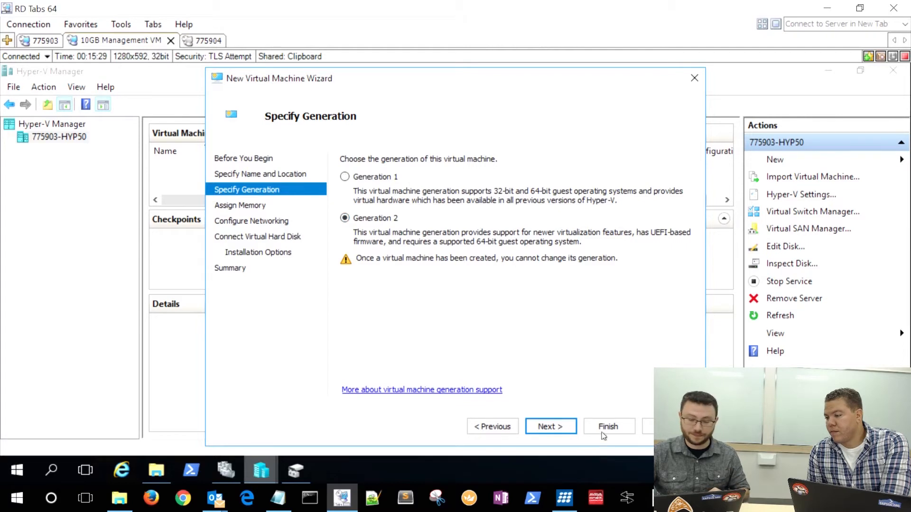
click(549, 427)
text(4096)
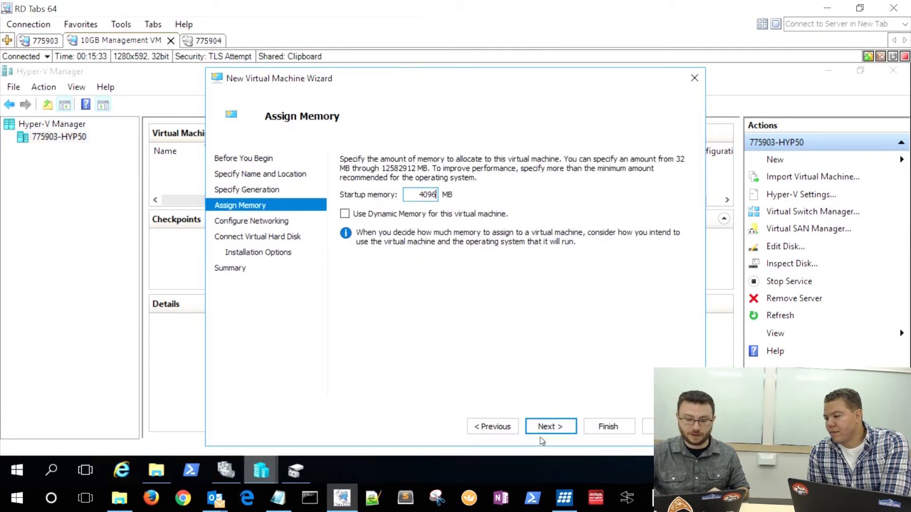
click(549, 426)
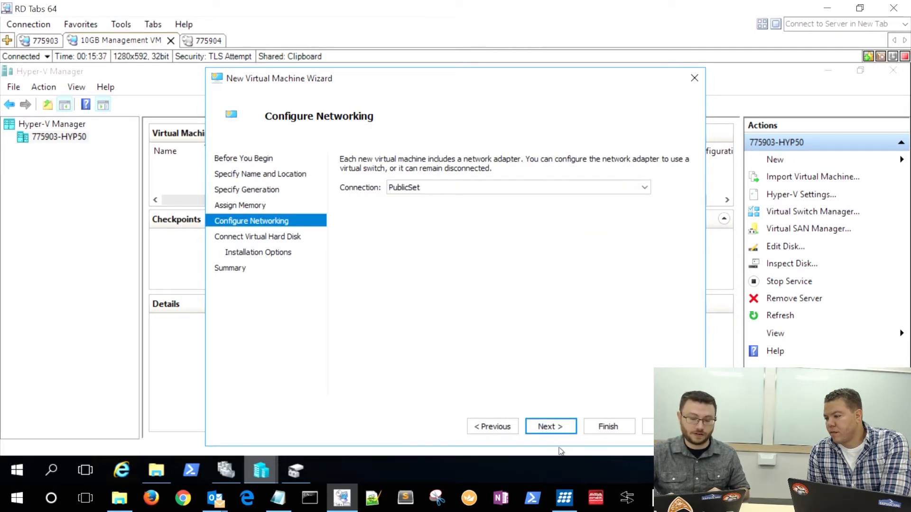
click(549, 426)
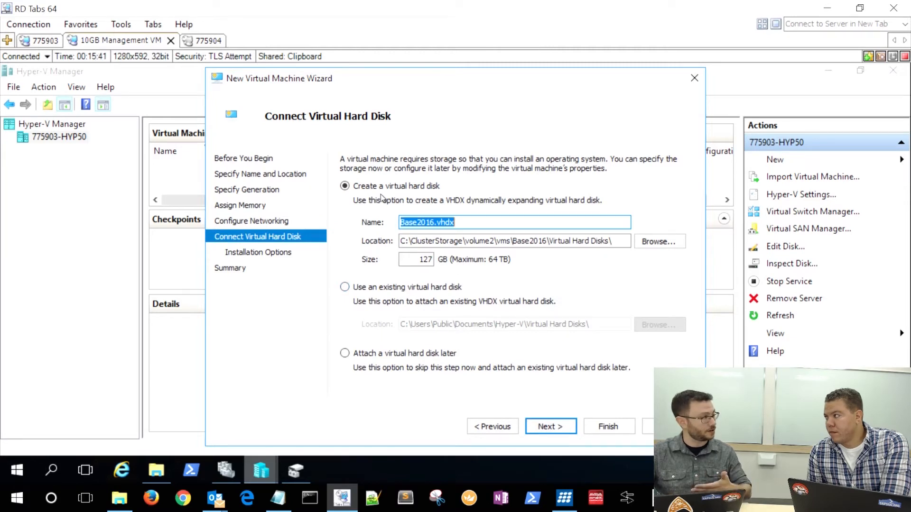
mouse_move(375, 311)
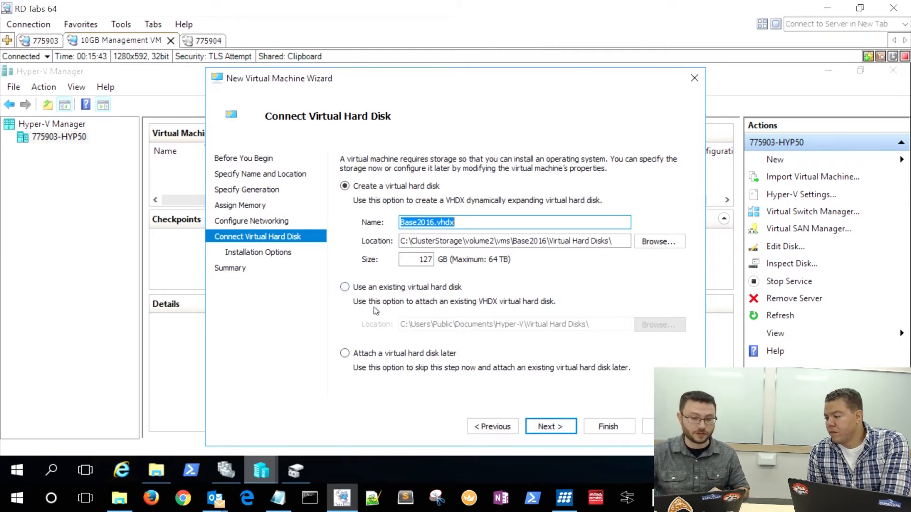
Attach the existing base2016.vhdx from ClusterStorage\volume2 and finish creating the VM.
click(345, 287)
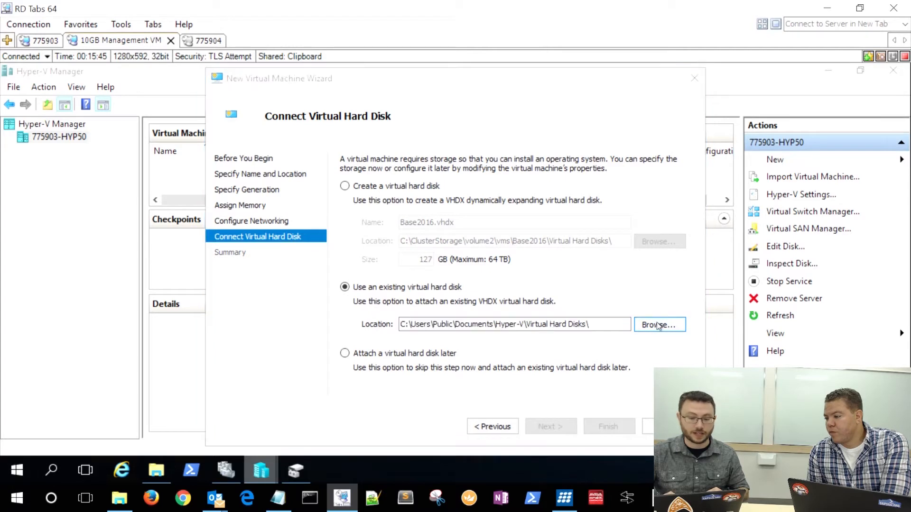
click(659, 324)
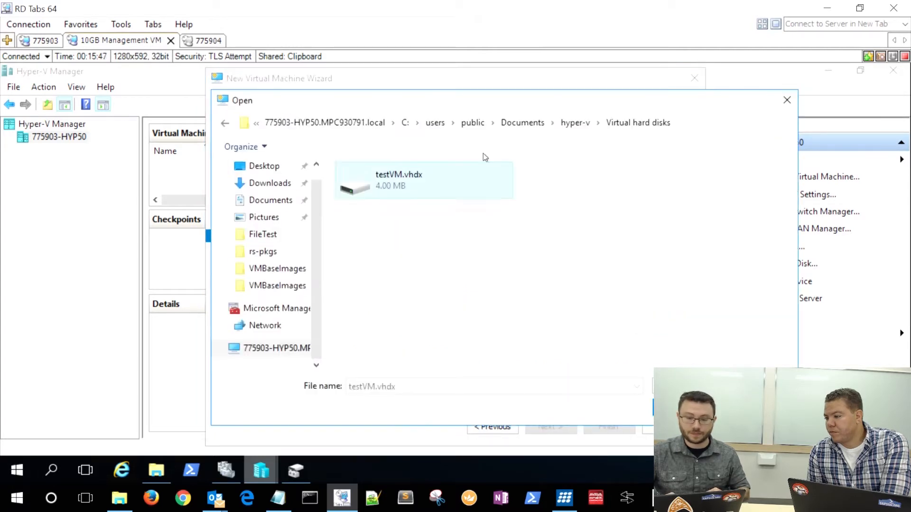
click(276, 348)
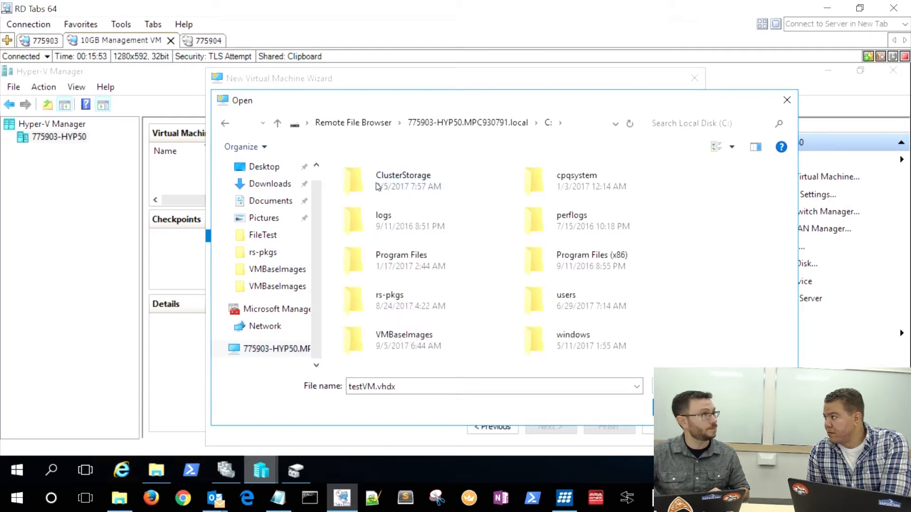
double_click(402, 180)
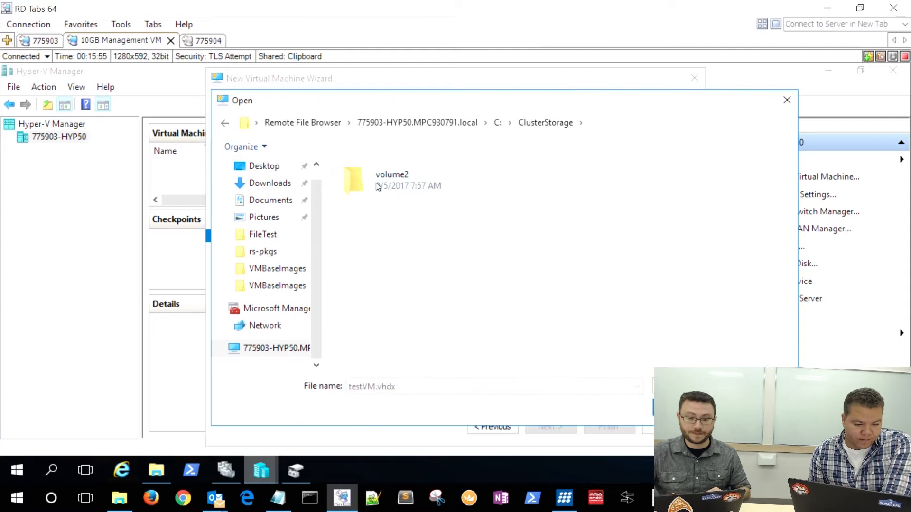
double_click(391, 180)
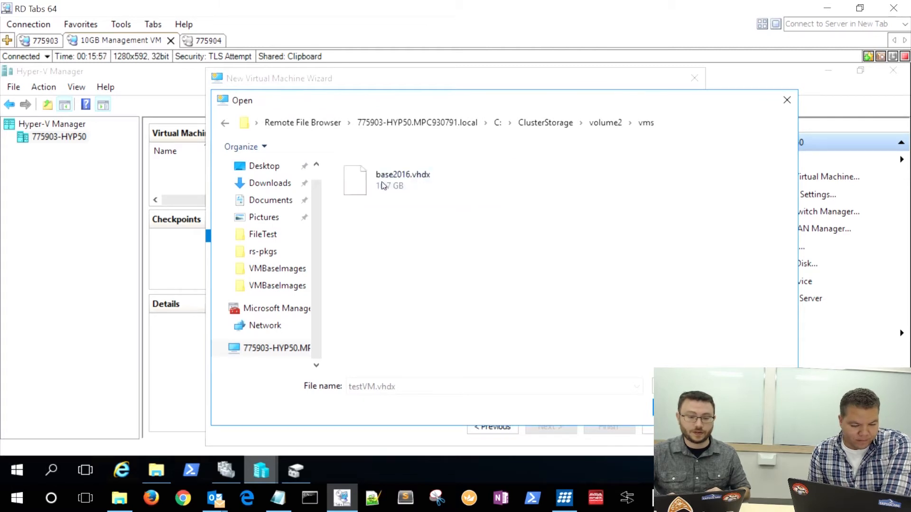
click(402, 180)
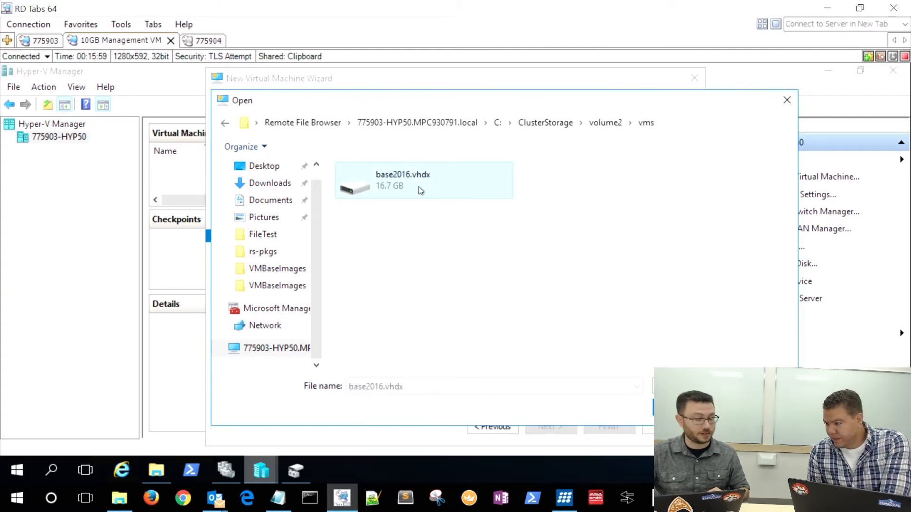
double_click(402, 174)
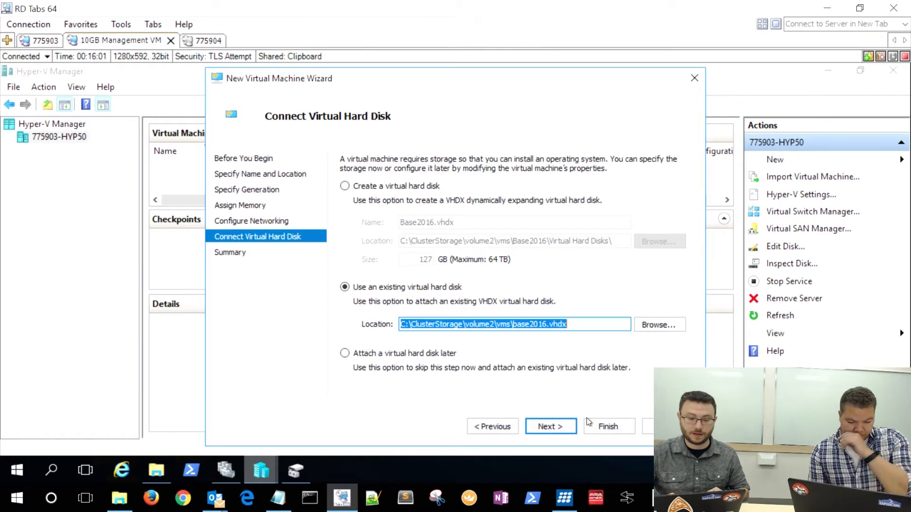
click(549, 426)
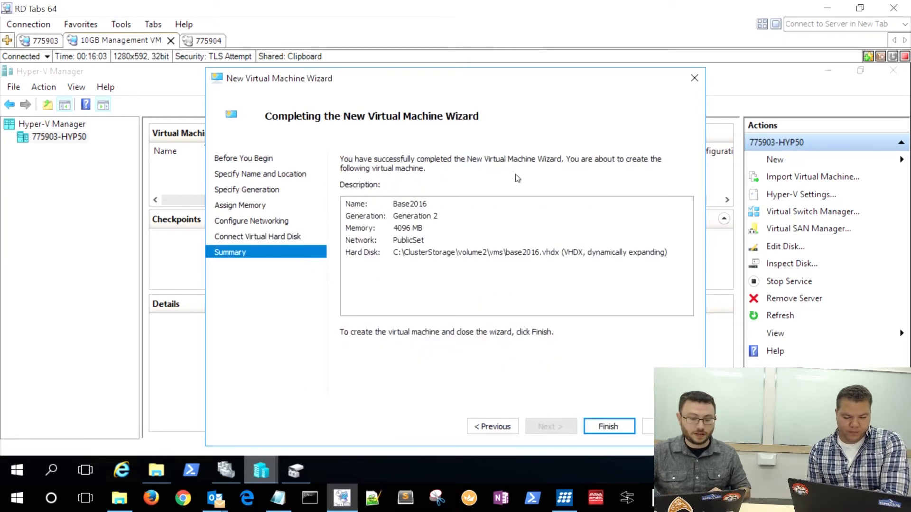
click(607, 426)
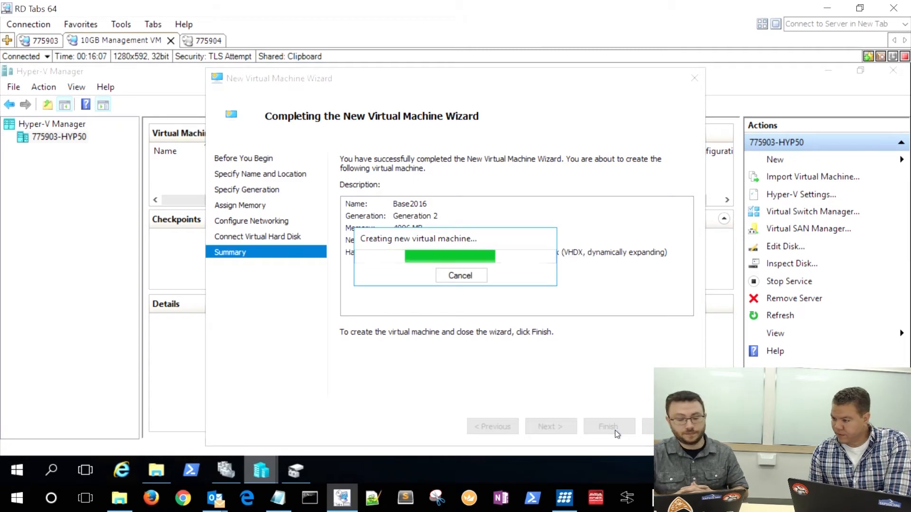
click(608, 426)
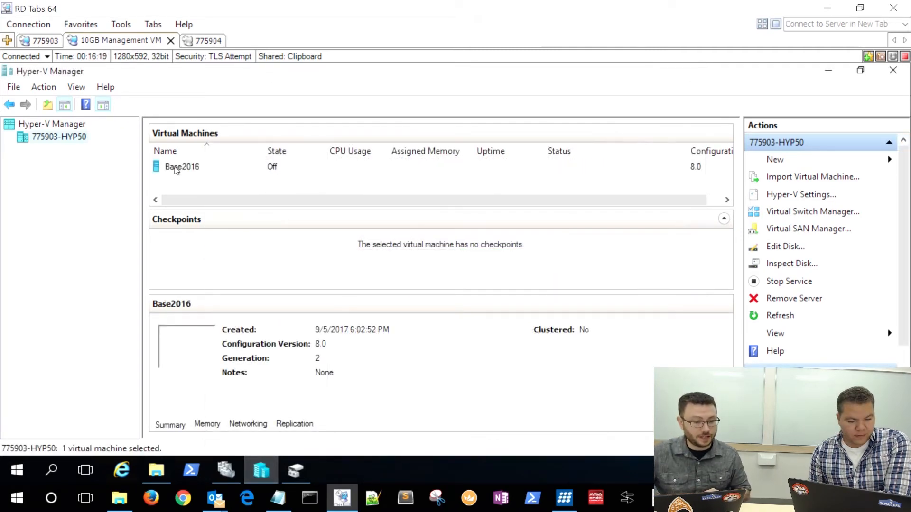
Set Base2016's number of virtual processors to 4 in its Settings.
right_click(182, 167)
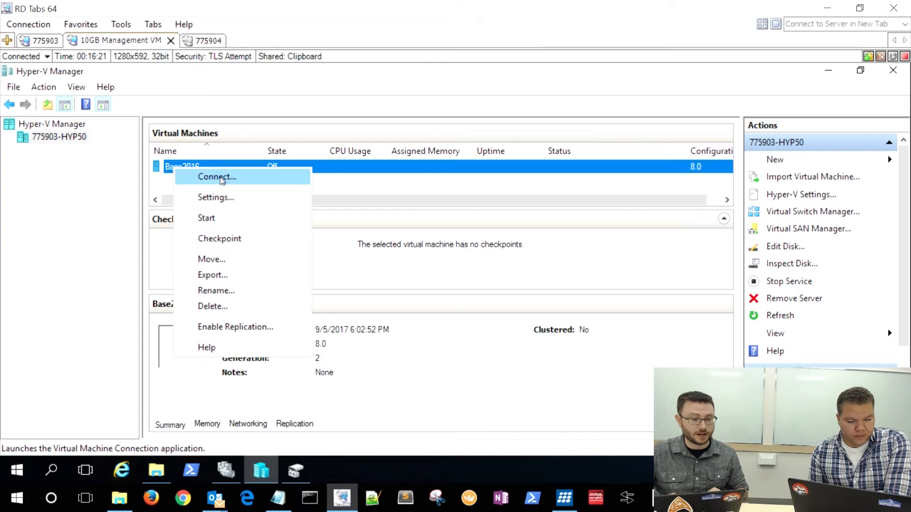
click(217, 176)
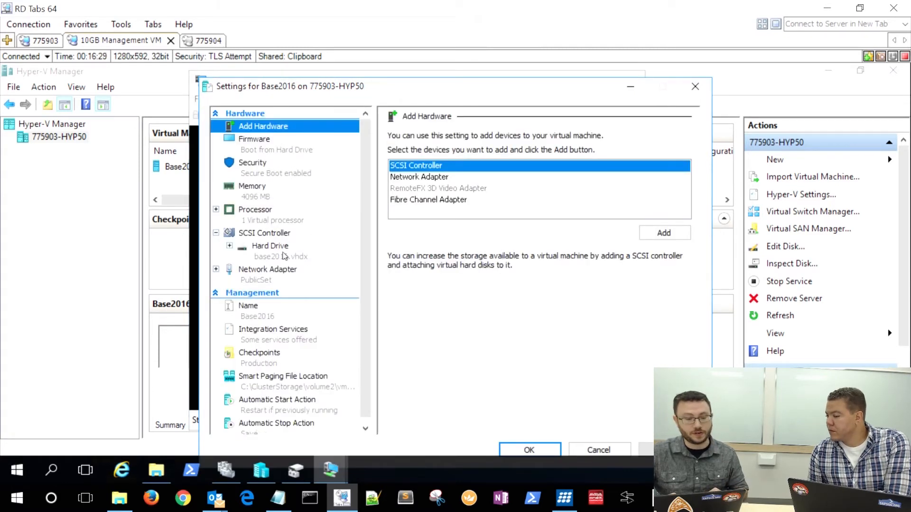
click(254, 209)
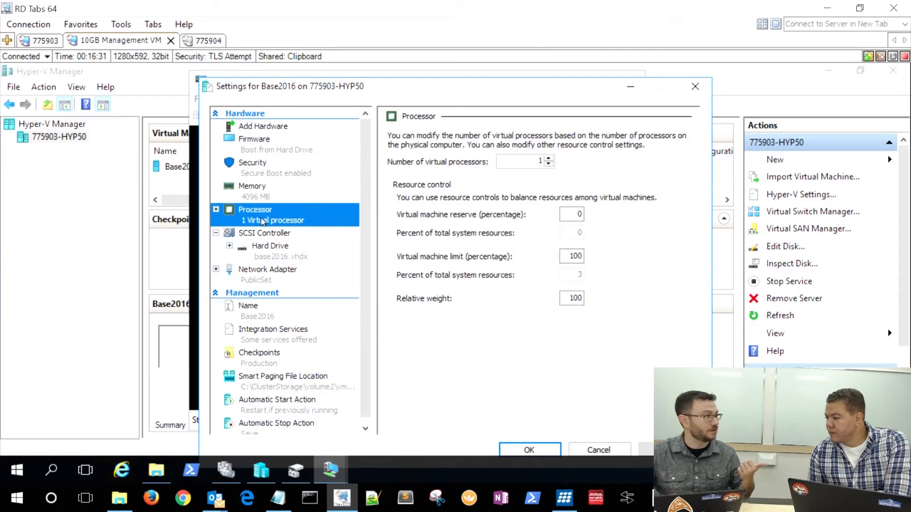
click(520, 161)
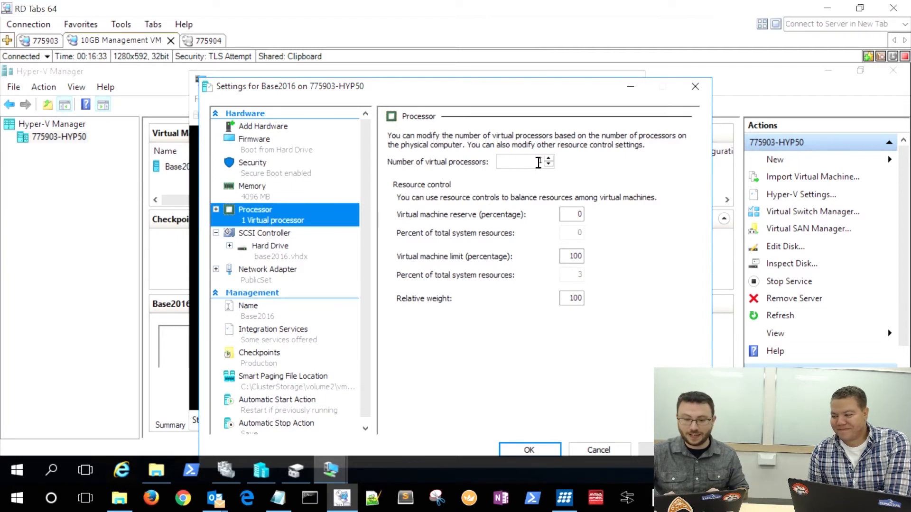
text(4)
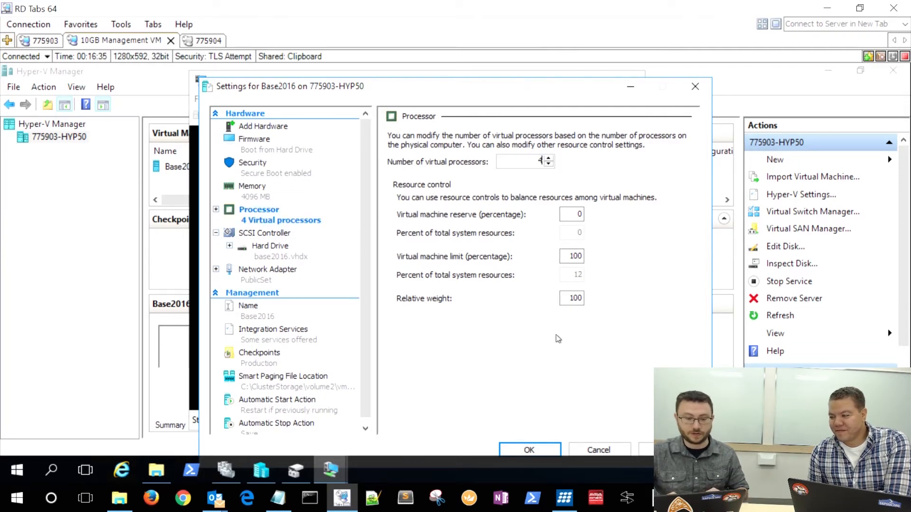
click(528, 450)
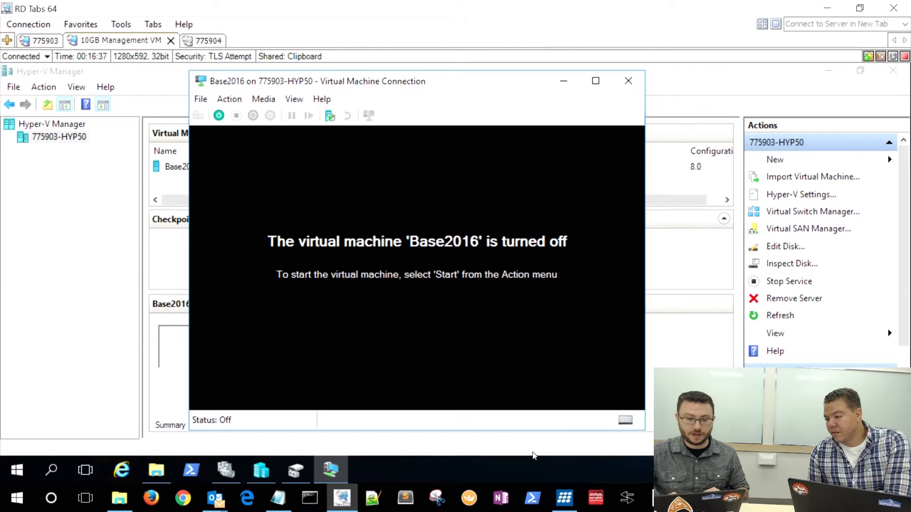
Start Base2016 and let it boot to the Windows Server sign-in screen.
click(220, 115)
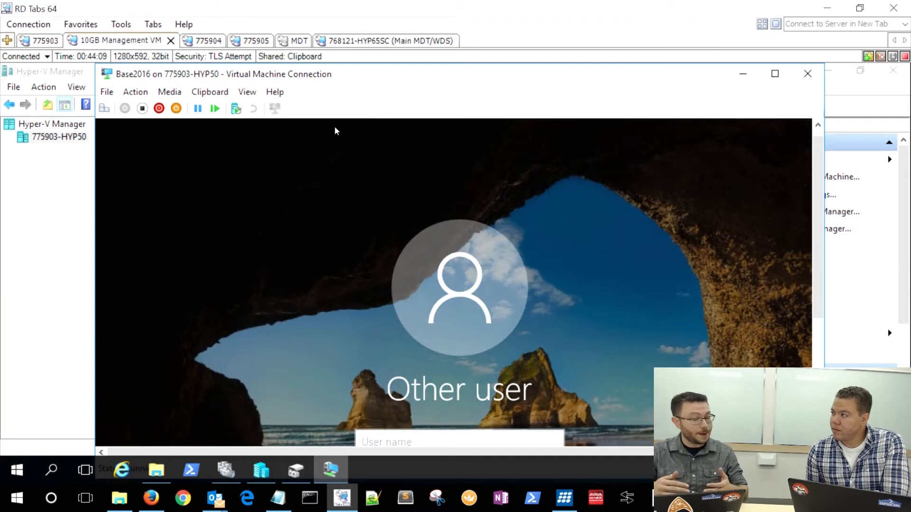
mouse_move(156, 469)
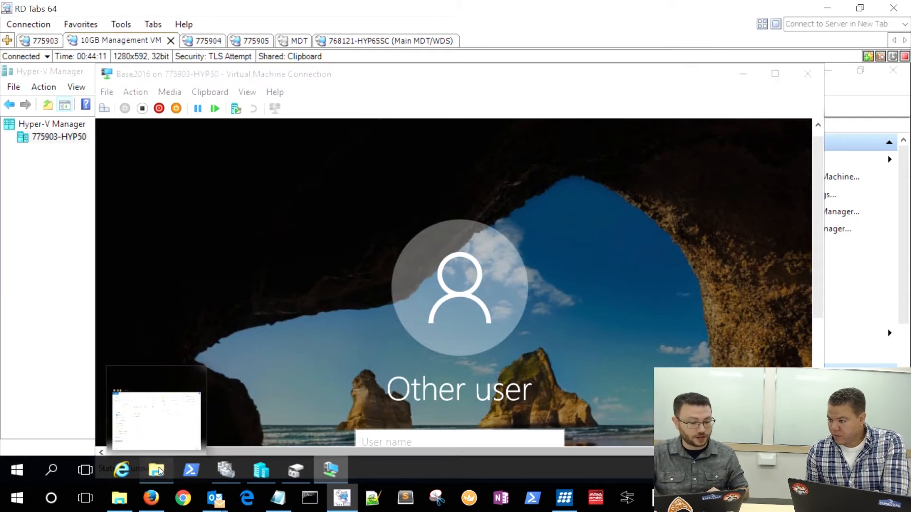
Copy the Base2016 VHDX file from the VMs folder in File Explorer.
click(155, 469)
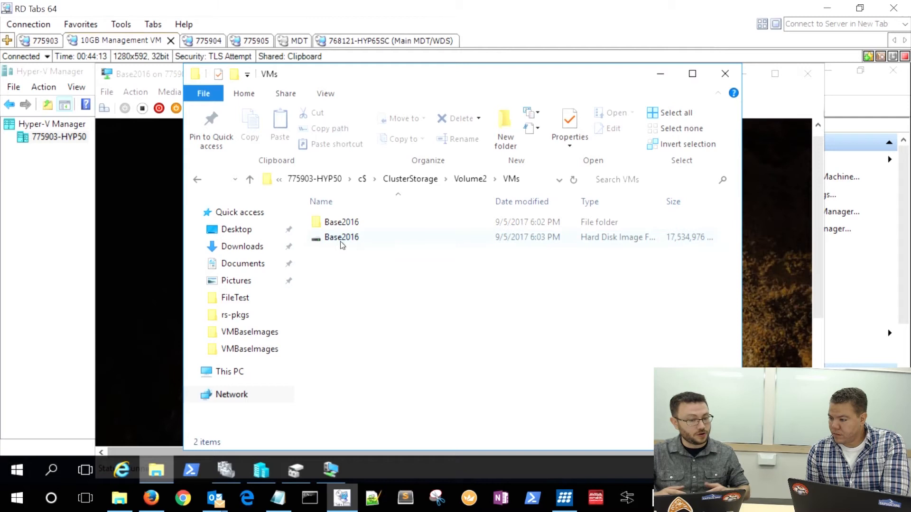
right_click(341, 237)
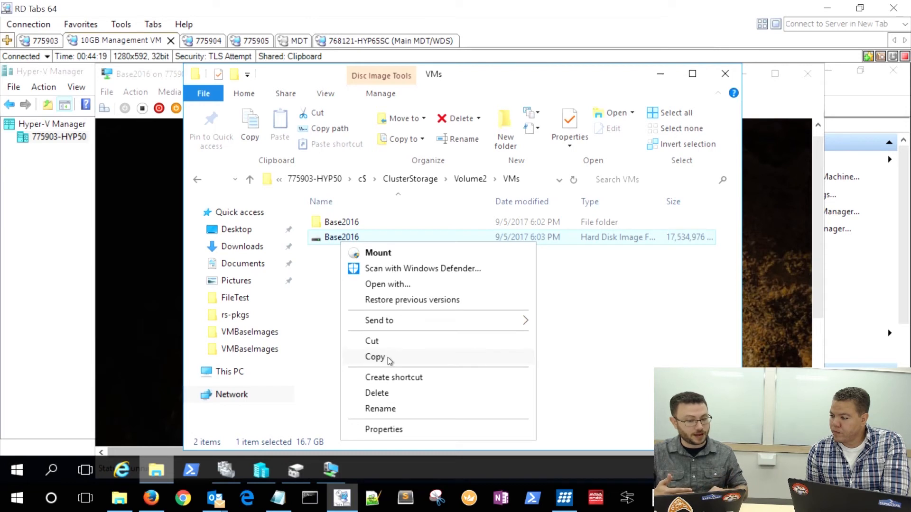
click(374, 356)
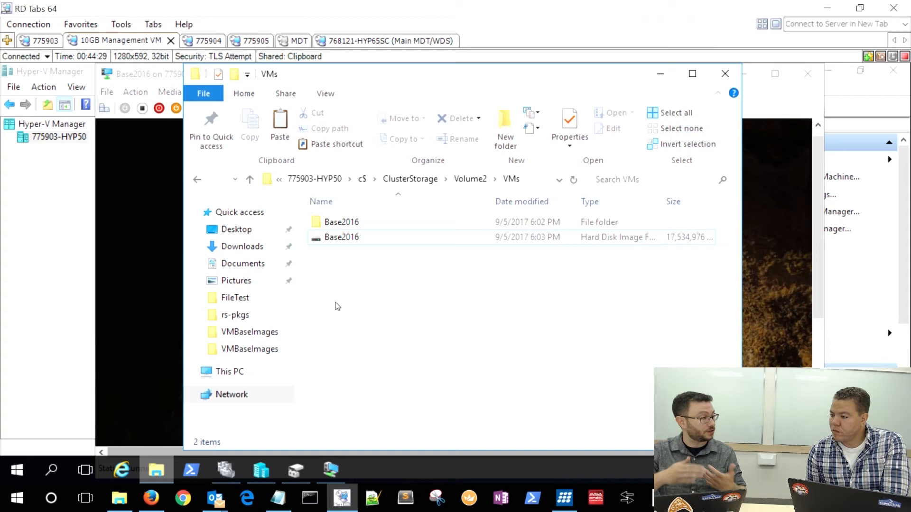
mouse_move(222, 193)
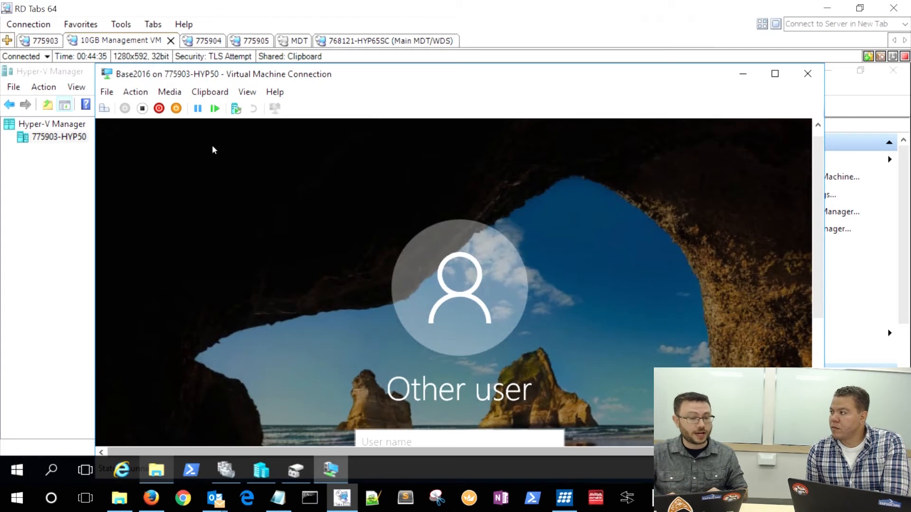
mouse_move(352, 152)
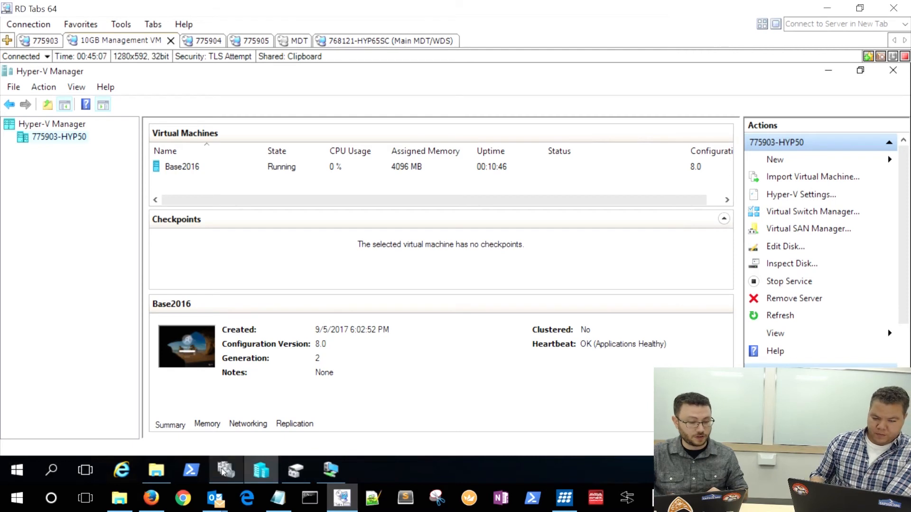
Select HypTestCluster's empty Roles node in Failover Cluster Manager and bring up its options.
click(226, 471)
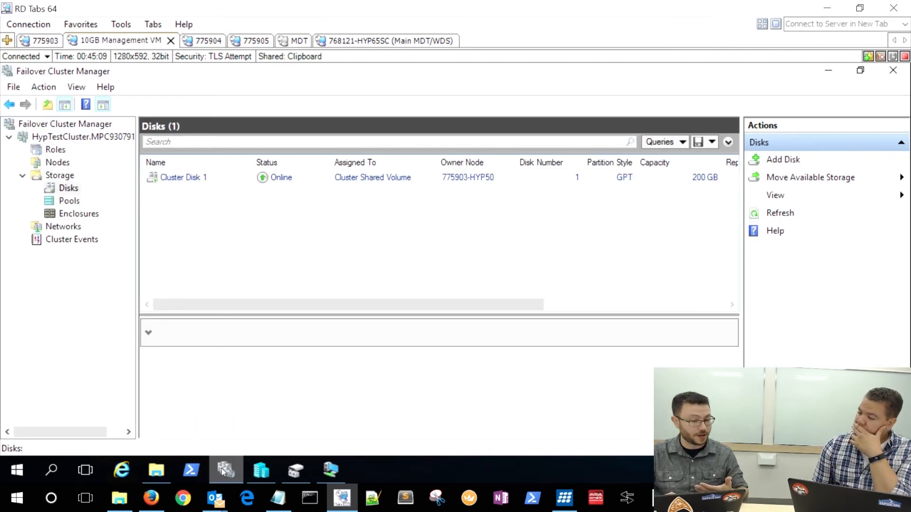
click(55, 150)
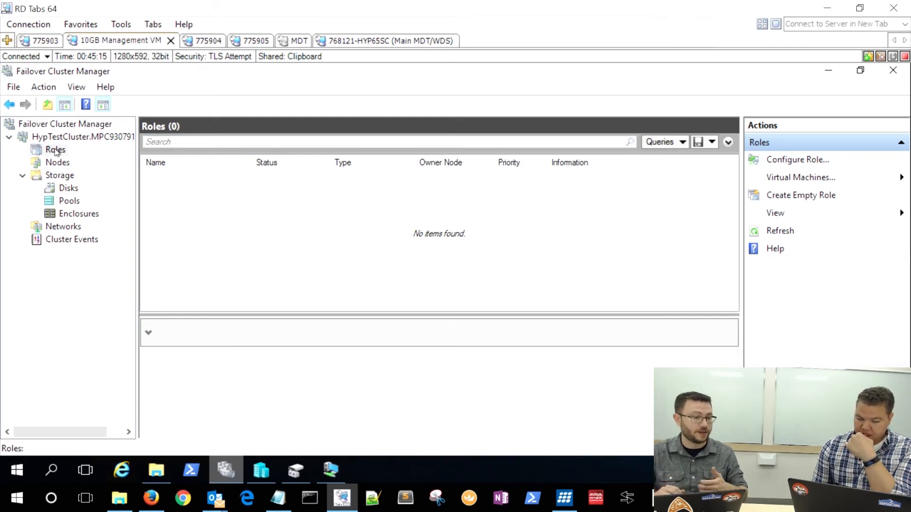
right_click(55, 150)
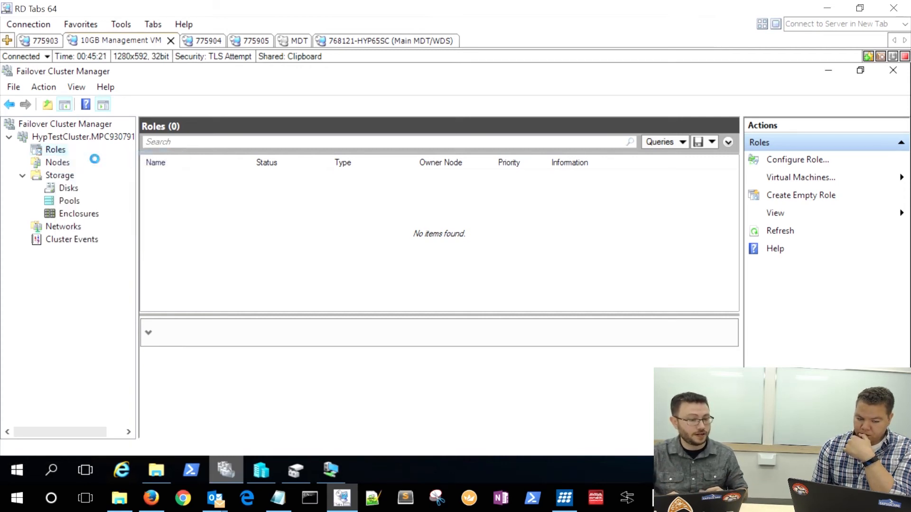
Add Base2016 to HypTestCluster as a highly available Virtual Machine role via Configure Role.
click(797, 160)
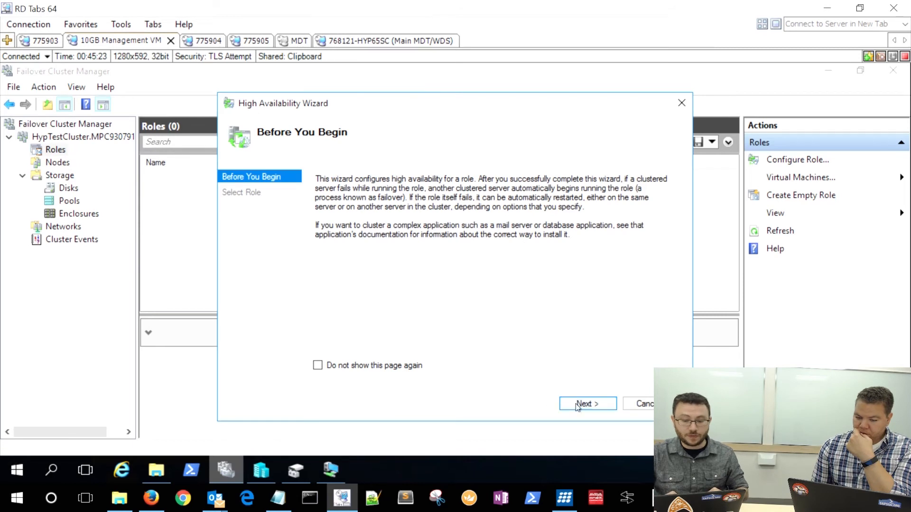
click(587, 404)
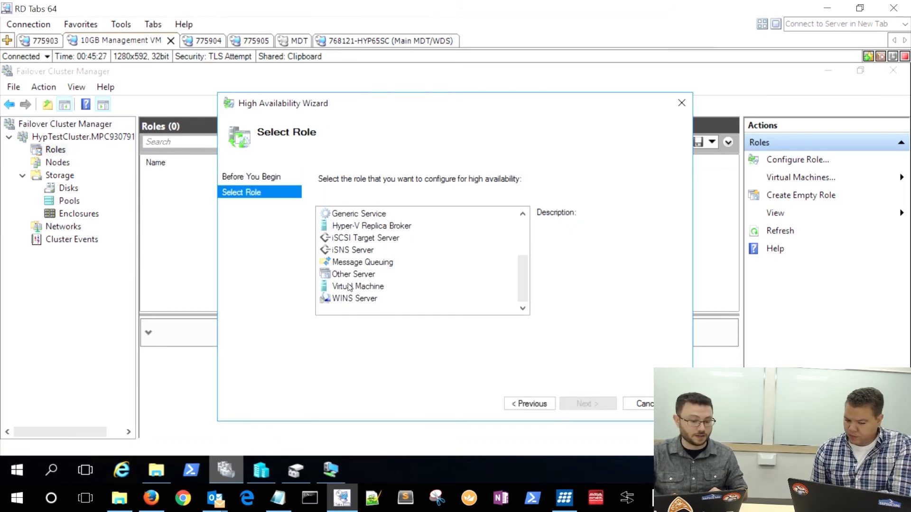
click(357, 286)
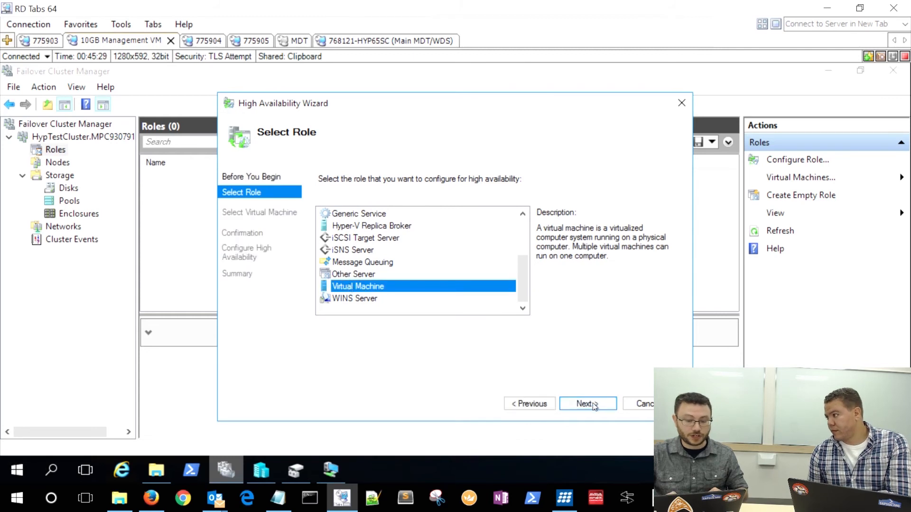
click(587, 403)
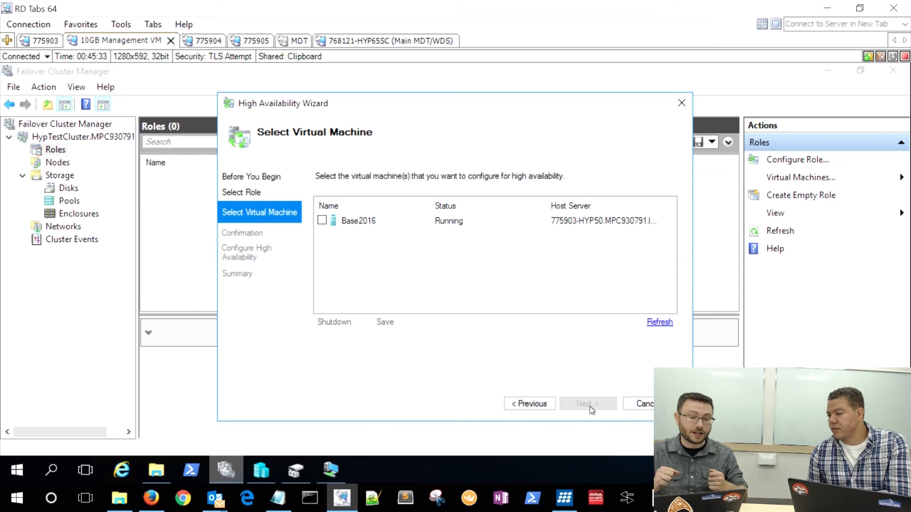
mouse_move(357, 407)
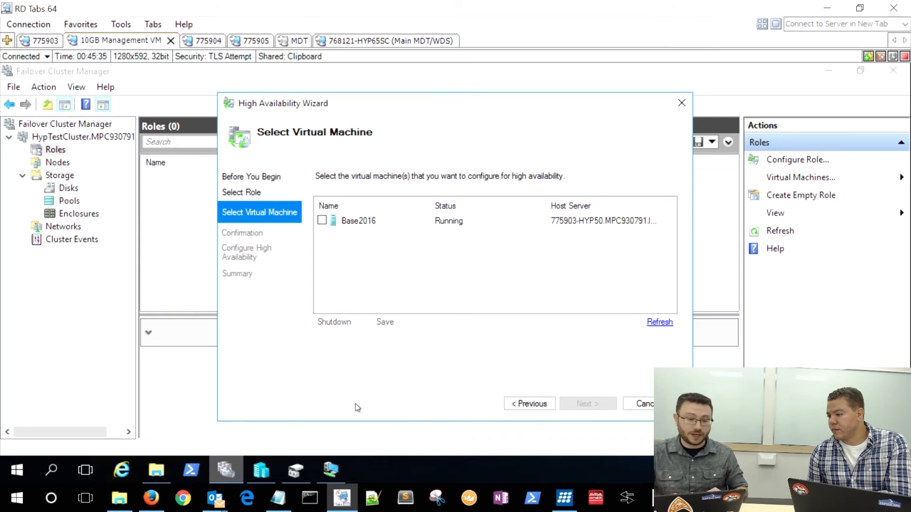
click(321, 220)
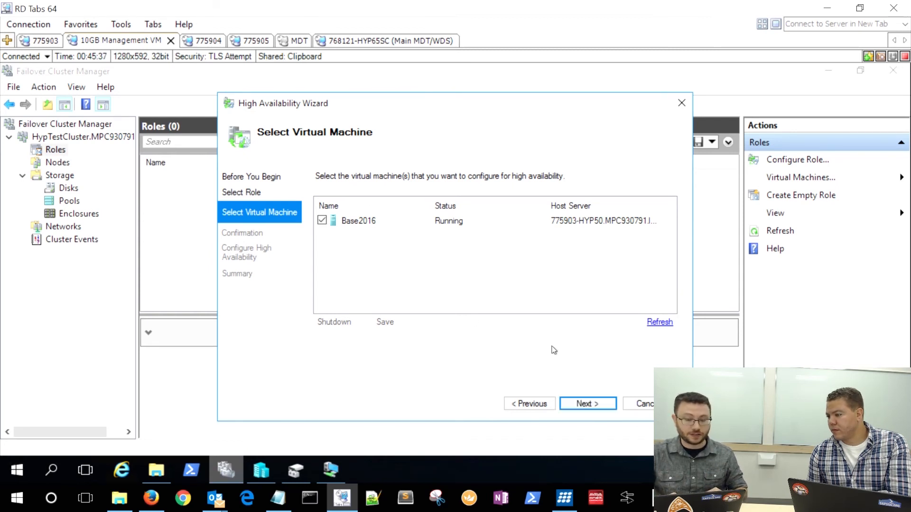
click(587, 404)
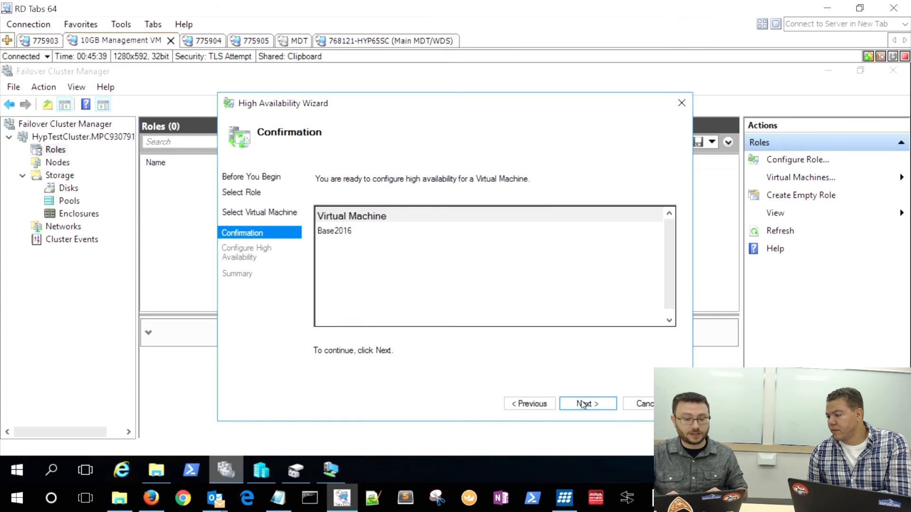
click(587, 403)
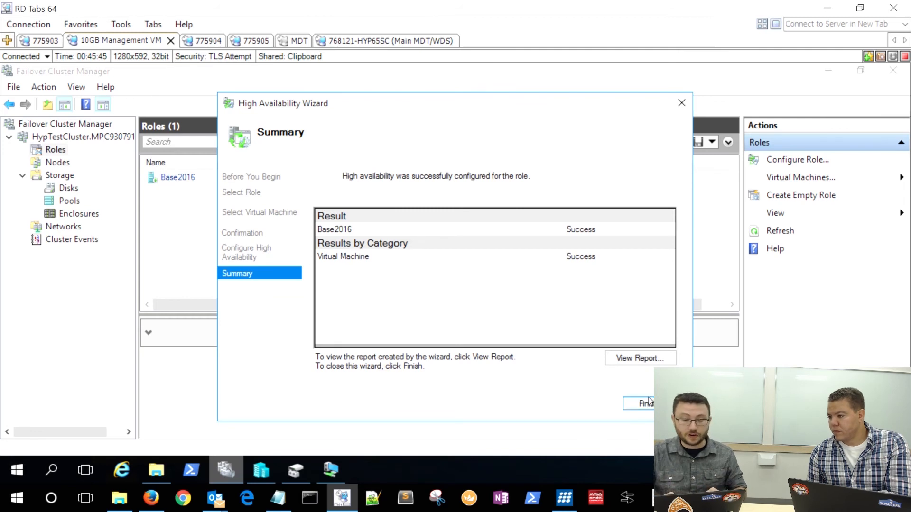
click(644, 403)
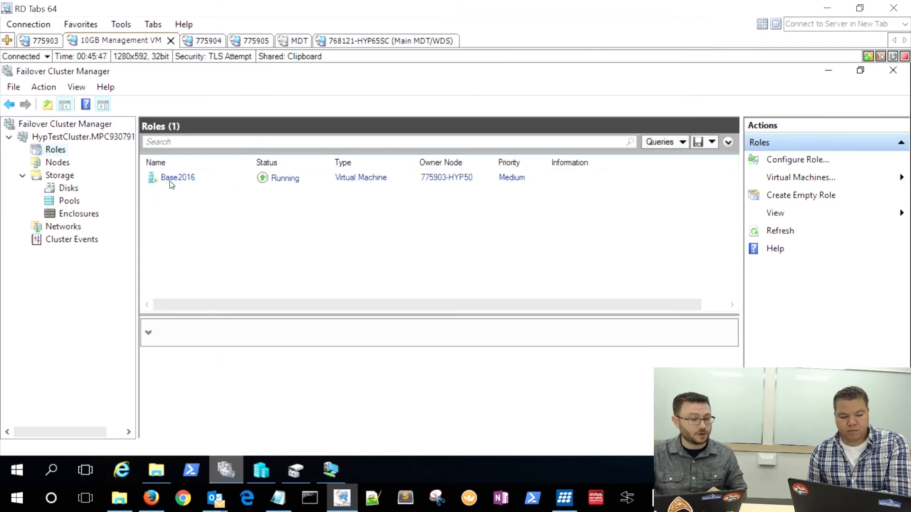
right_click(177, 177)
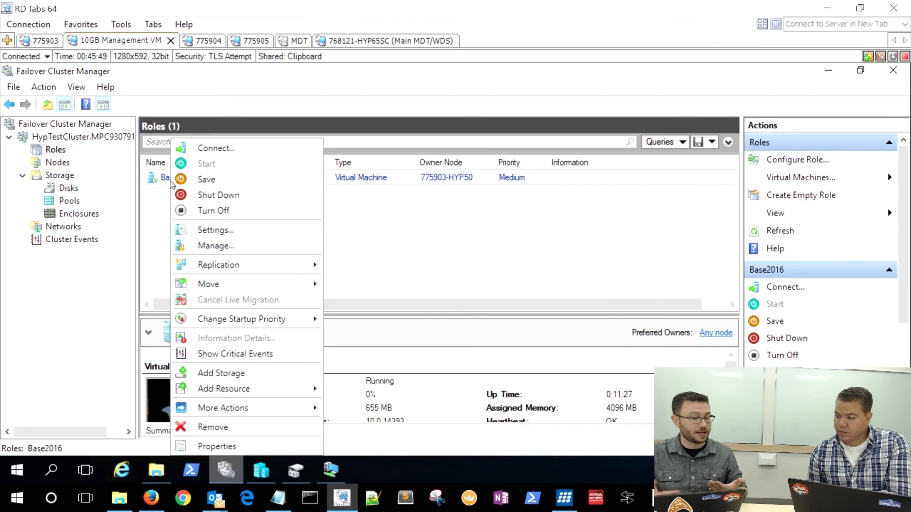